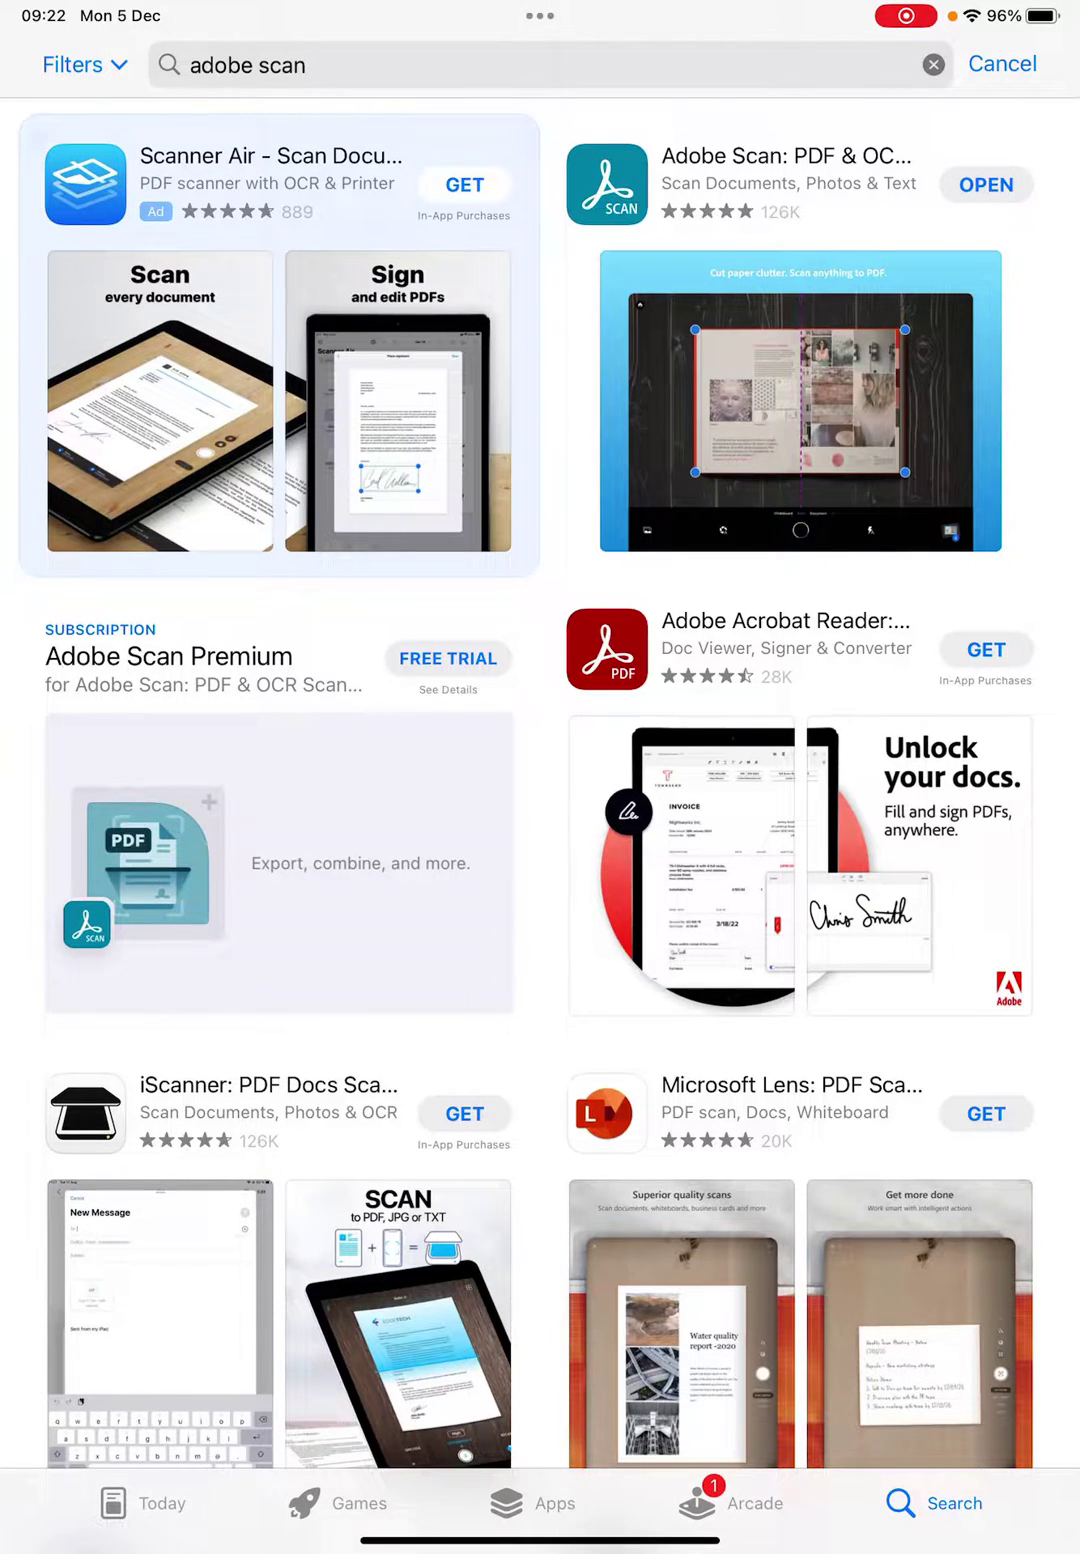
Step: Launch Adobe Scan from the App Store search results
click(986, 184)
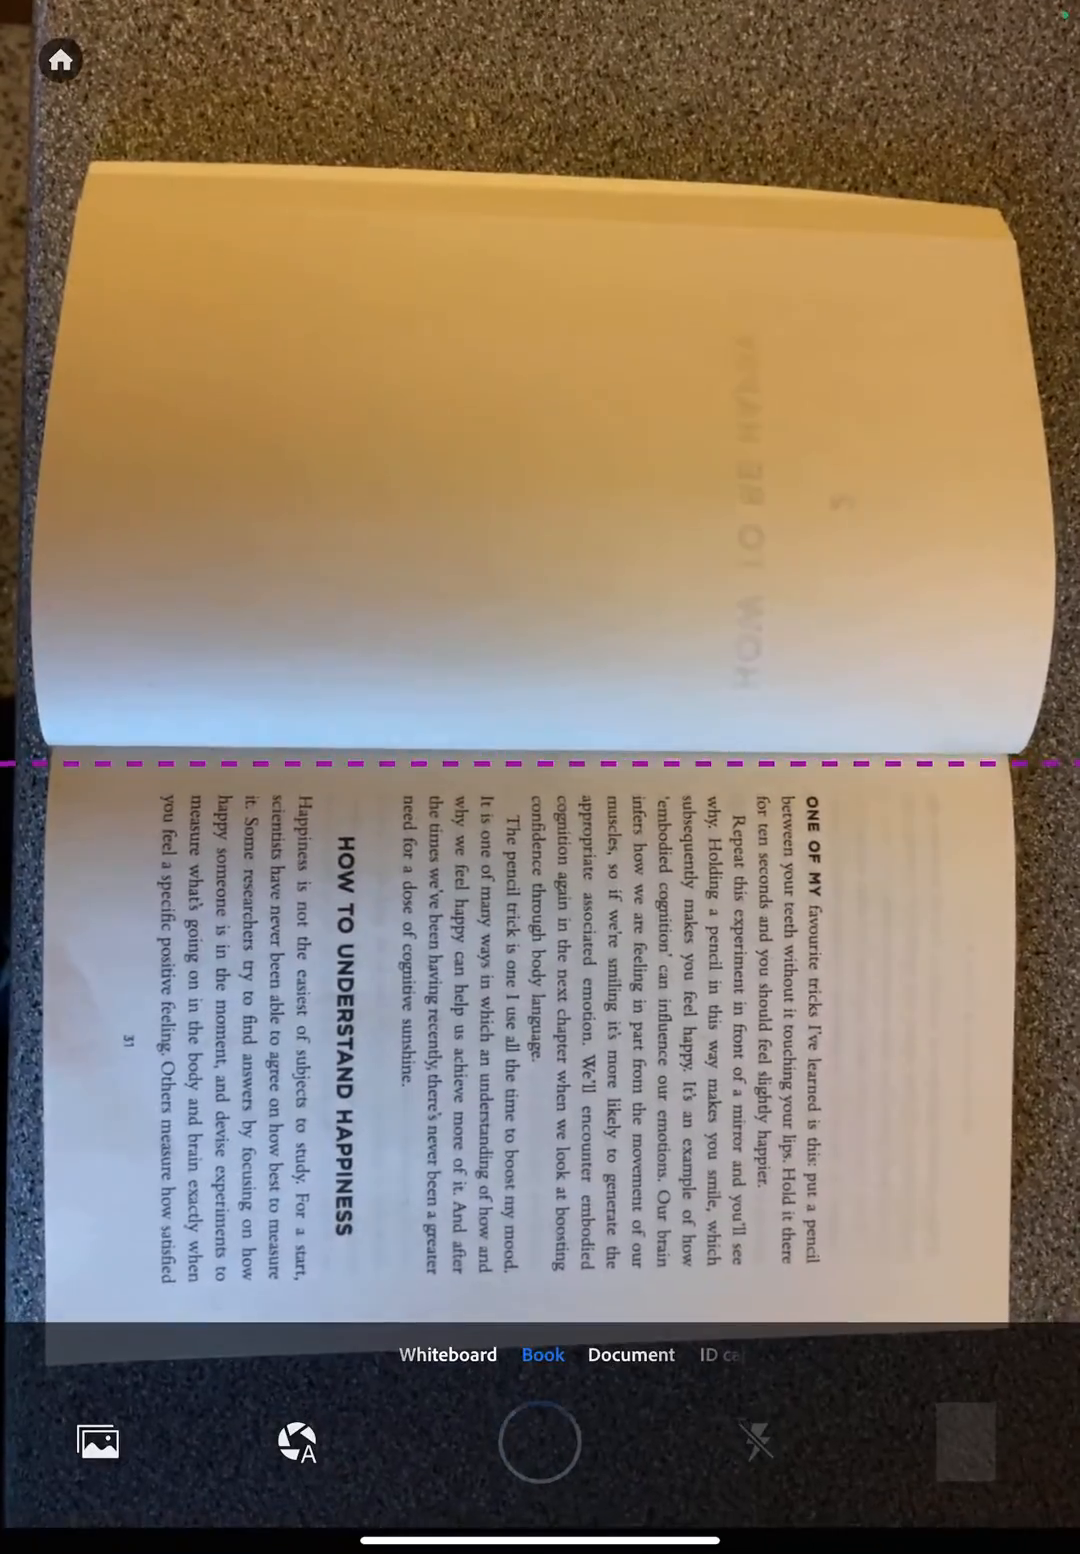
Step: Capture the Understand Happiness, Be Mindful, pages 34-35, Frame Thoughts Positively and Happy Place spreads
click(540, 1458)
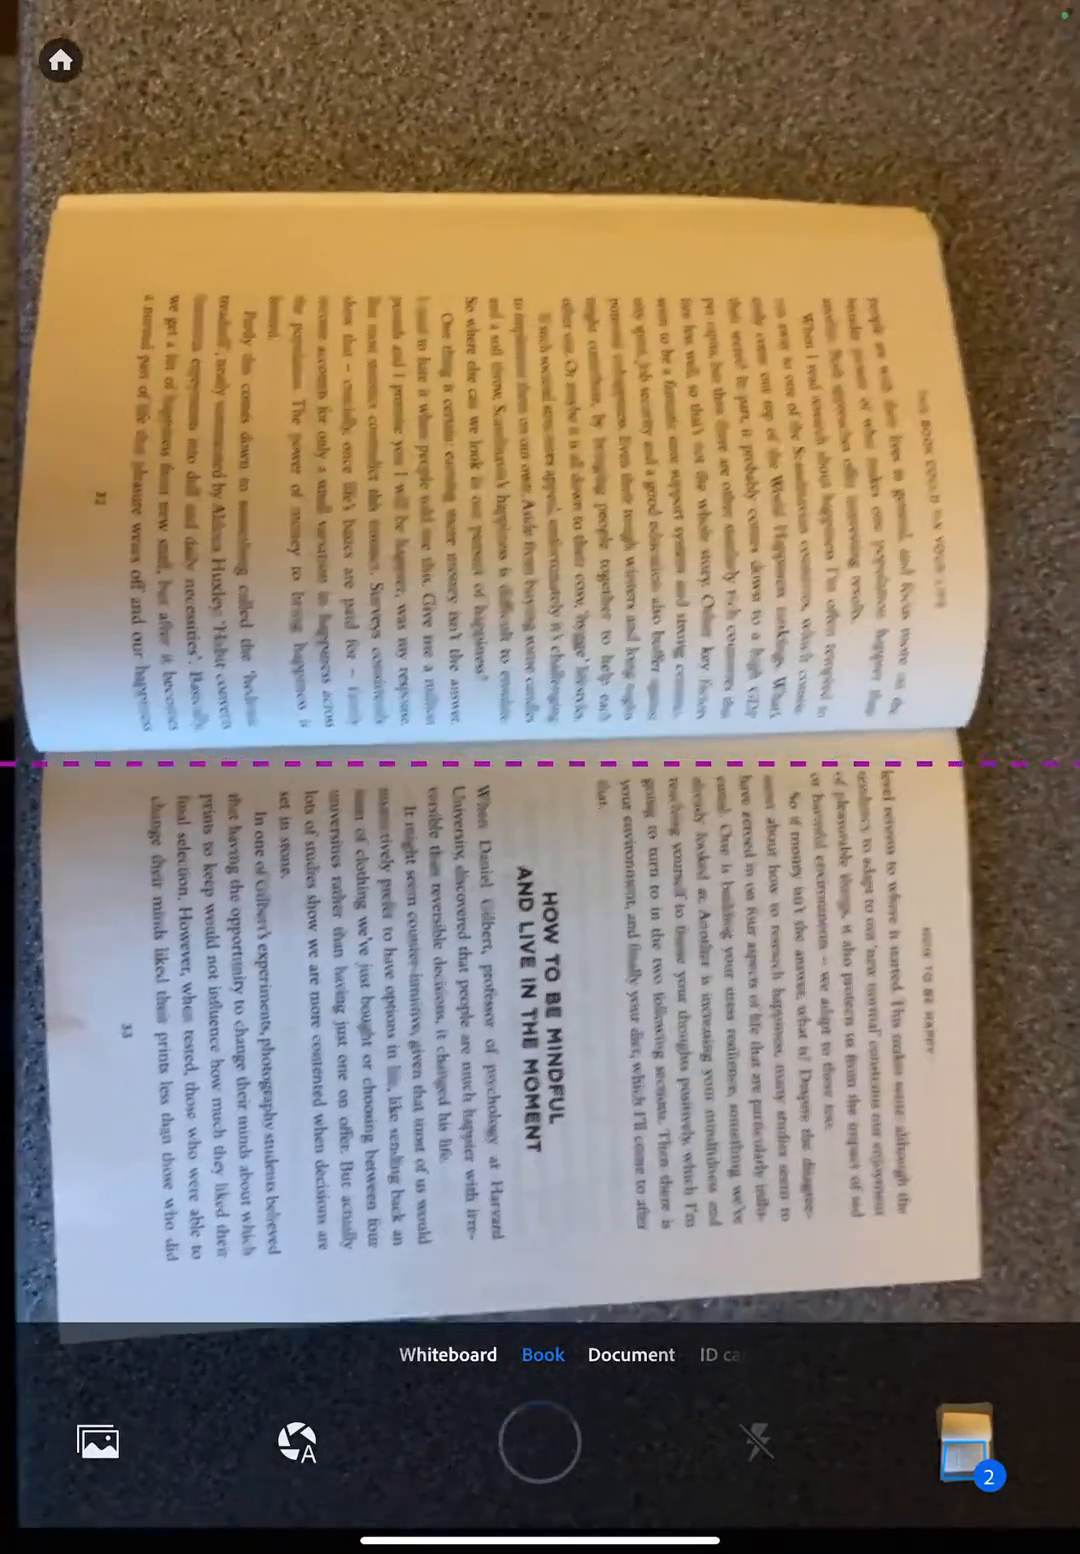
click(540, 1456)
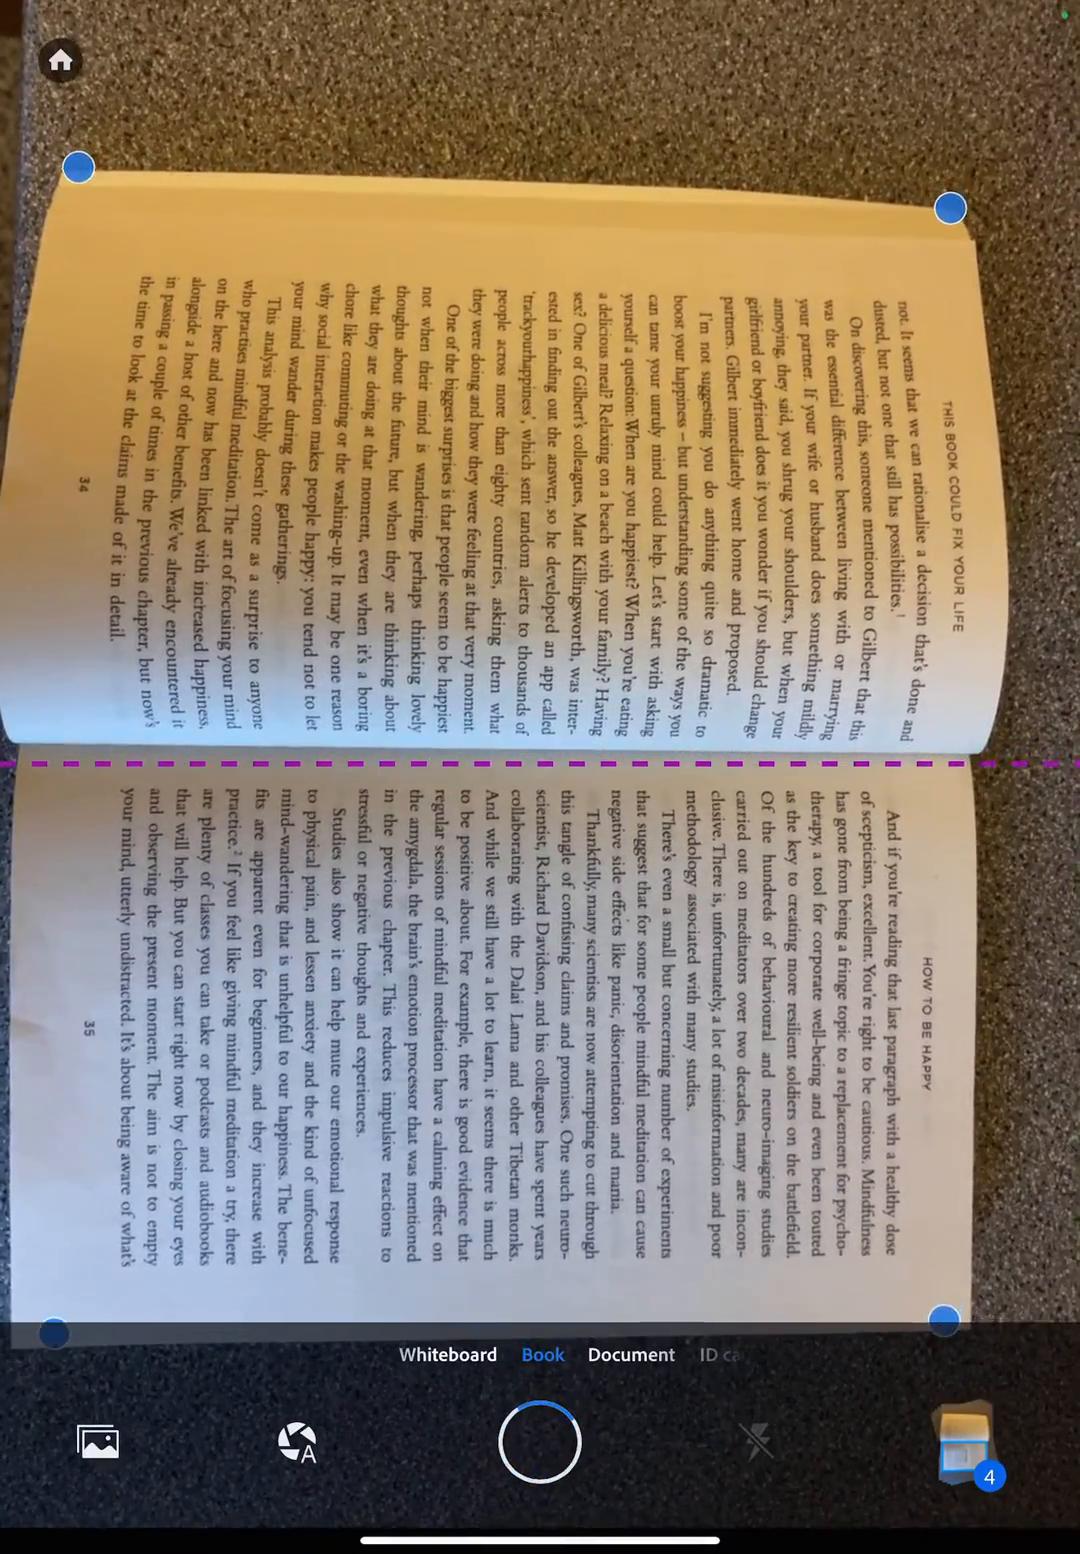
click(540, 1462)
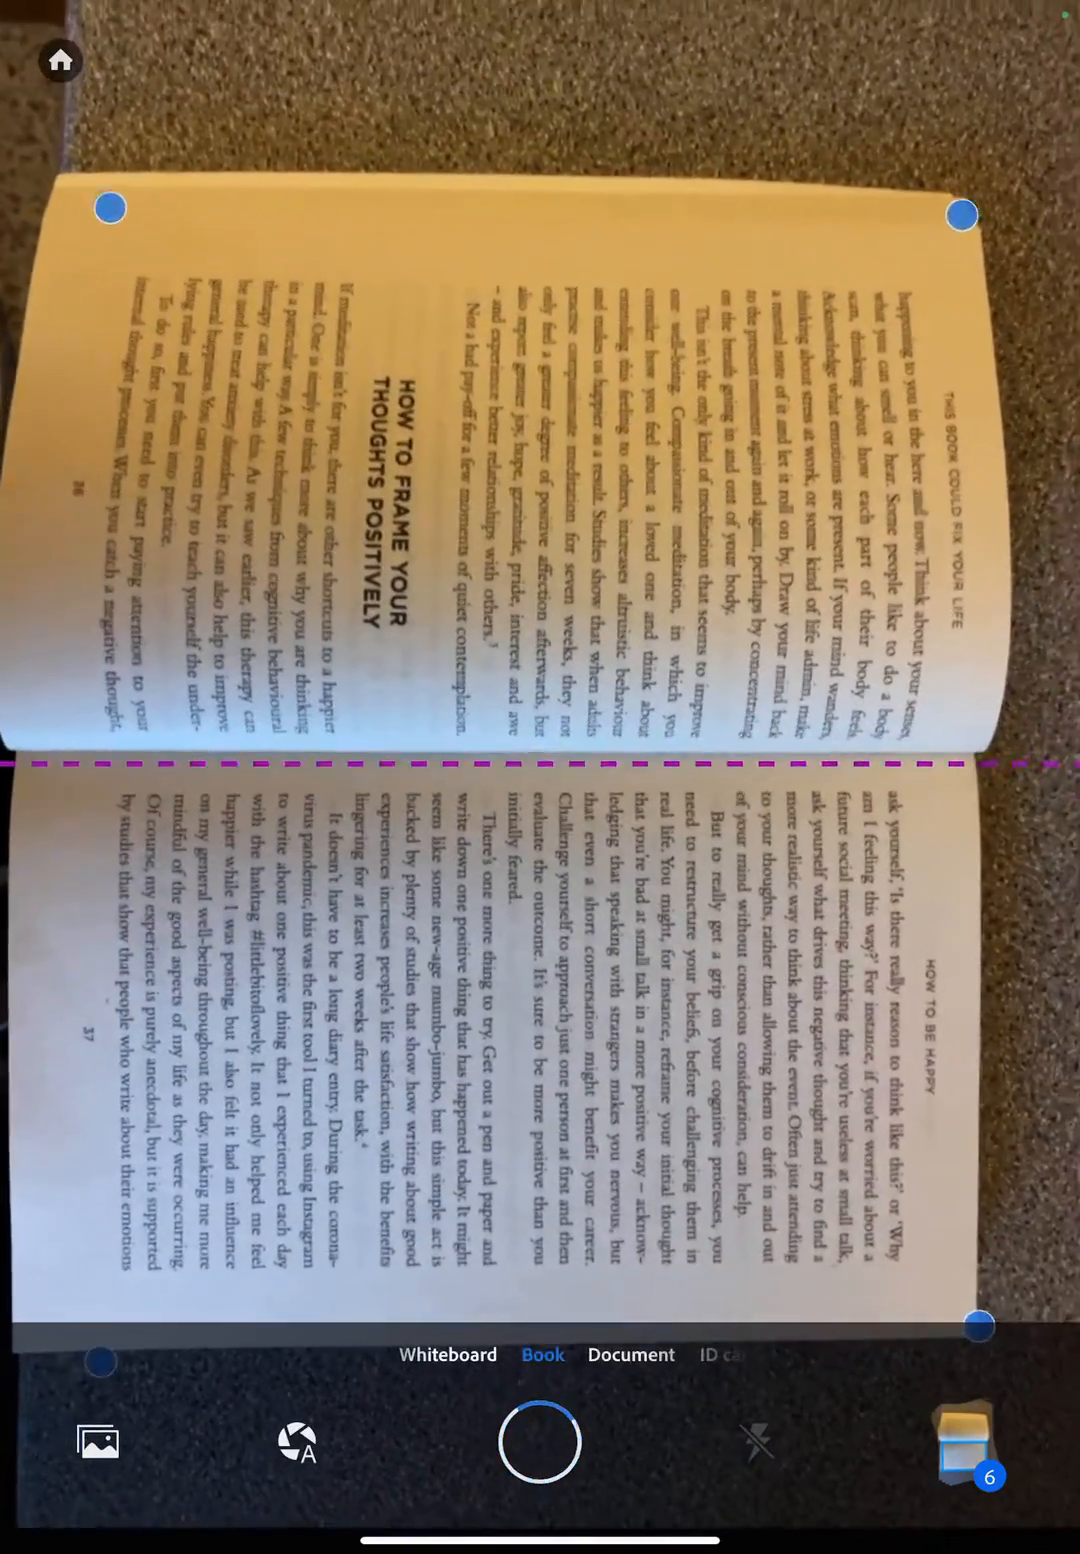
click(538, 1448)
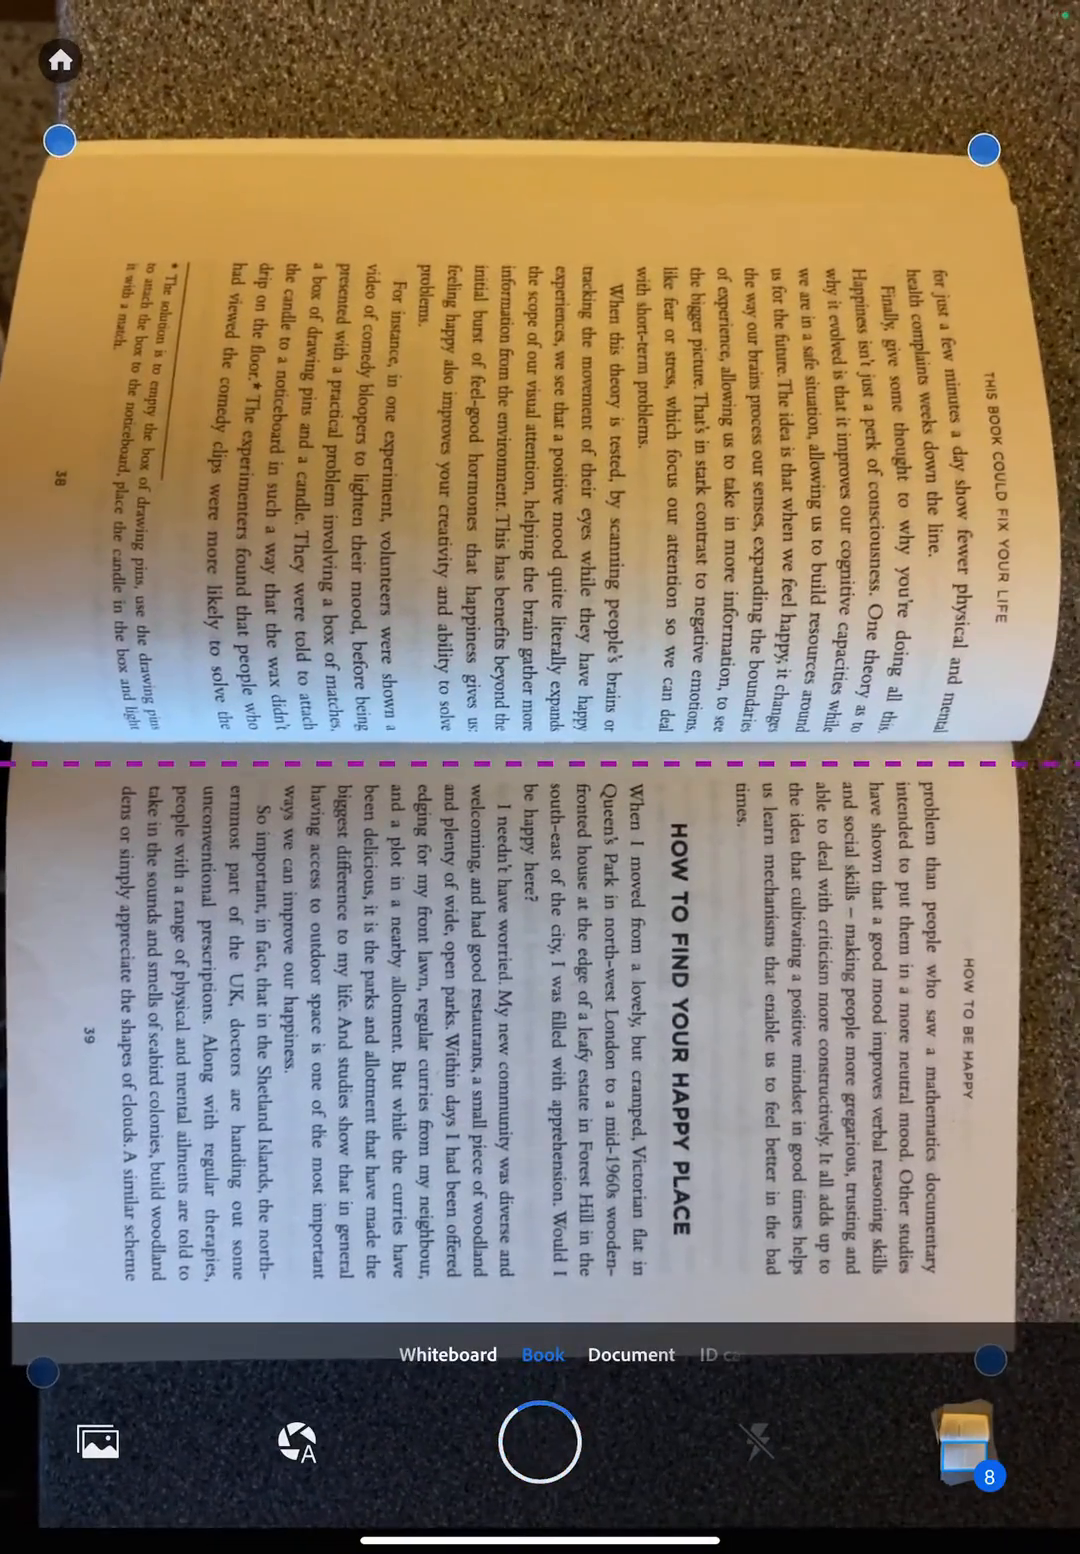
click(540, 1454)
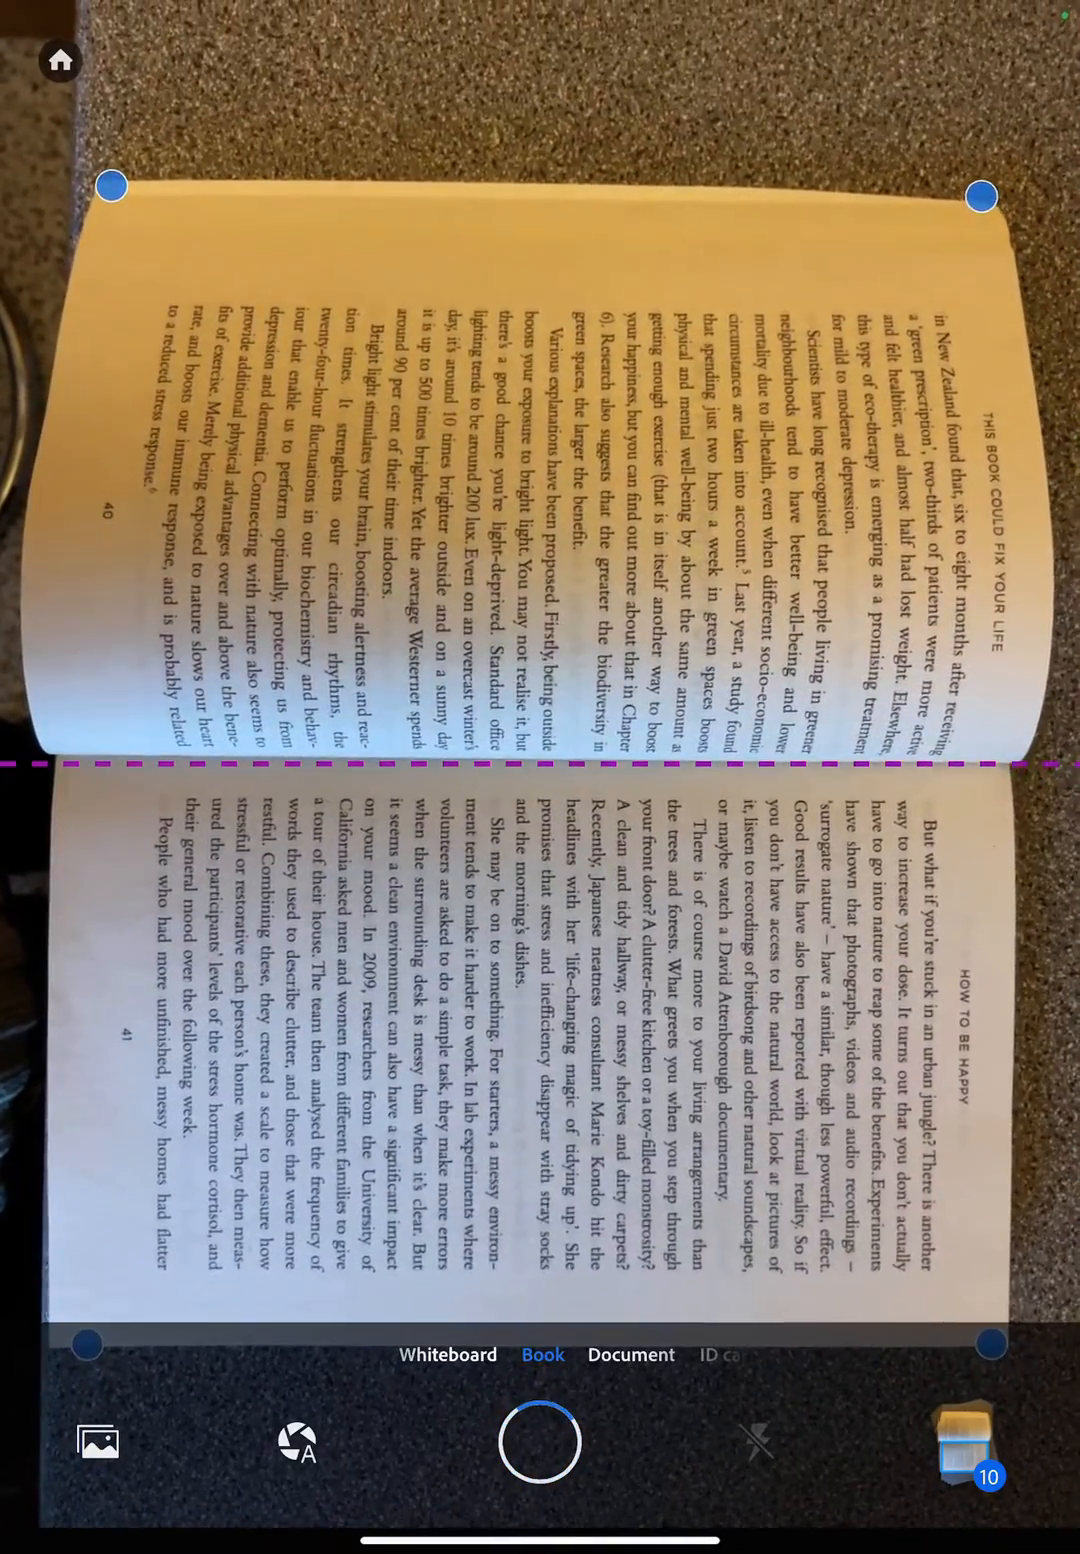
Step: Capture pages 40-41, Eat Your Way to Happiness, pages 44-45 and Top Tips for Happiness spreads
click(540, 1456)
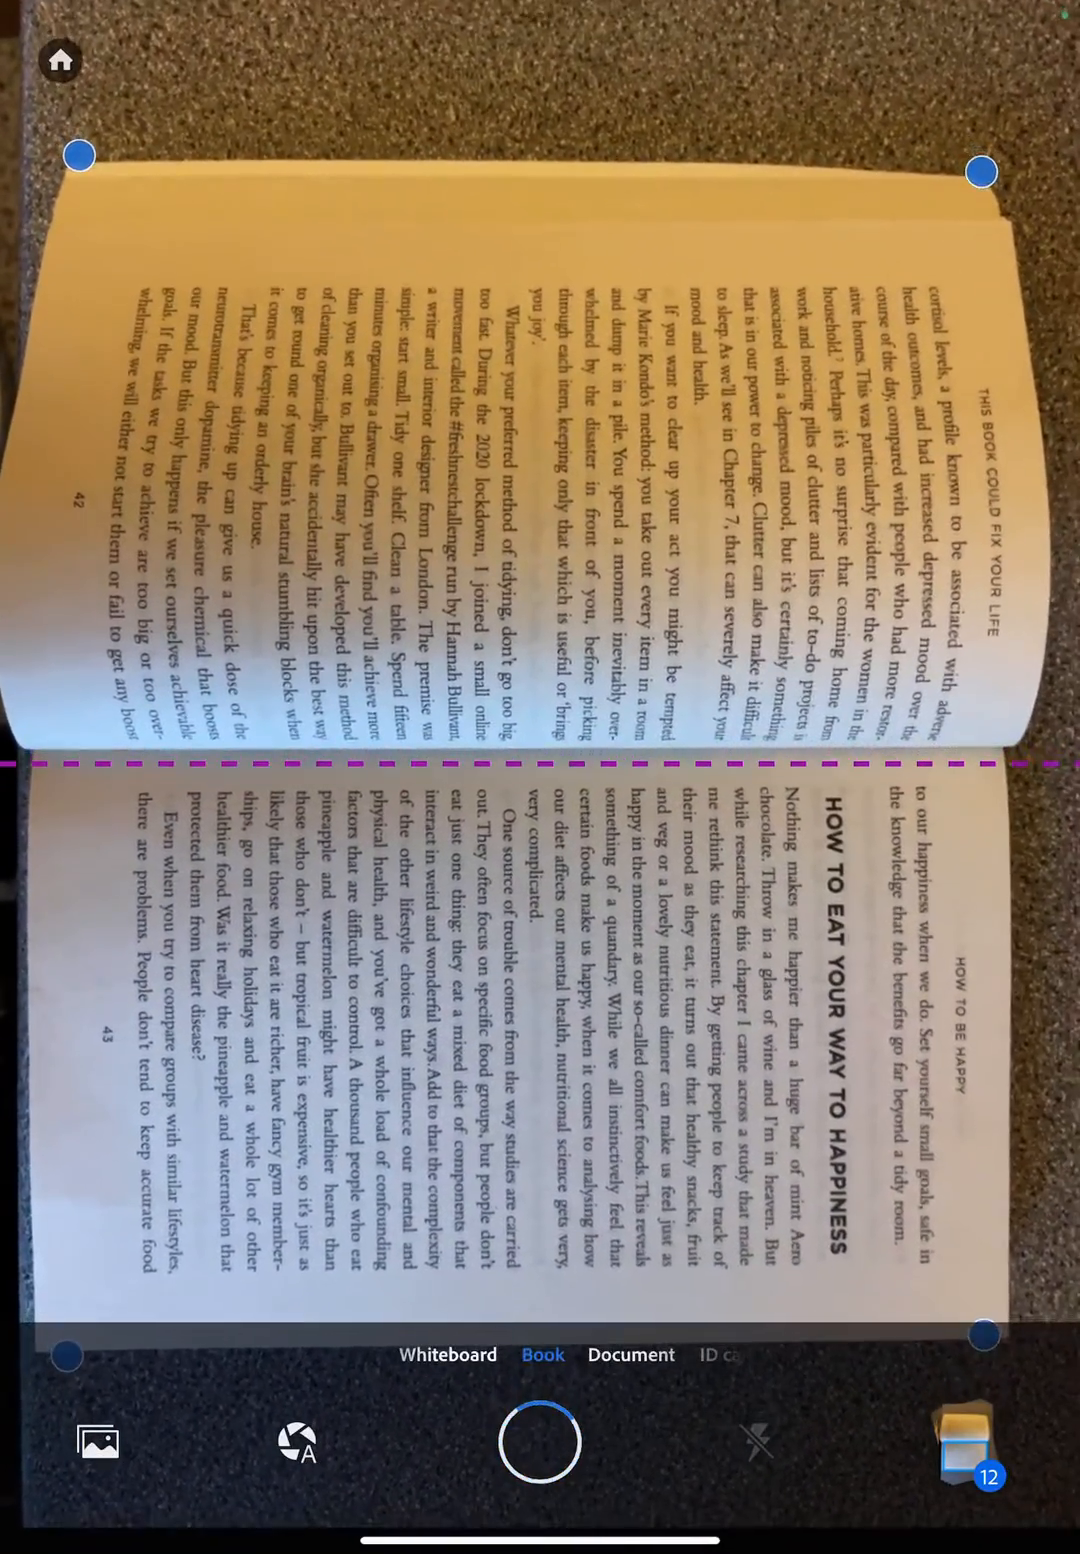
click(536, 1444)
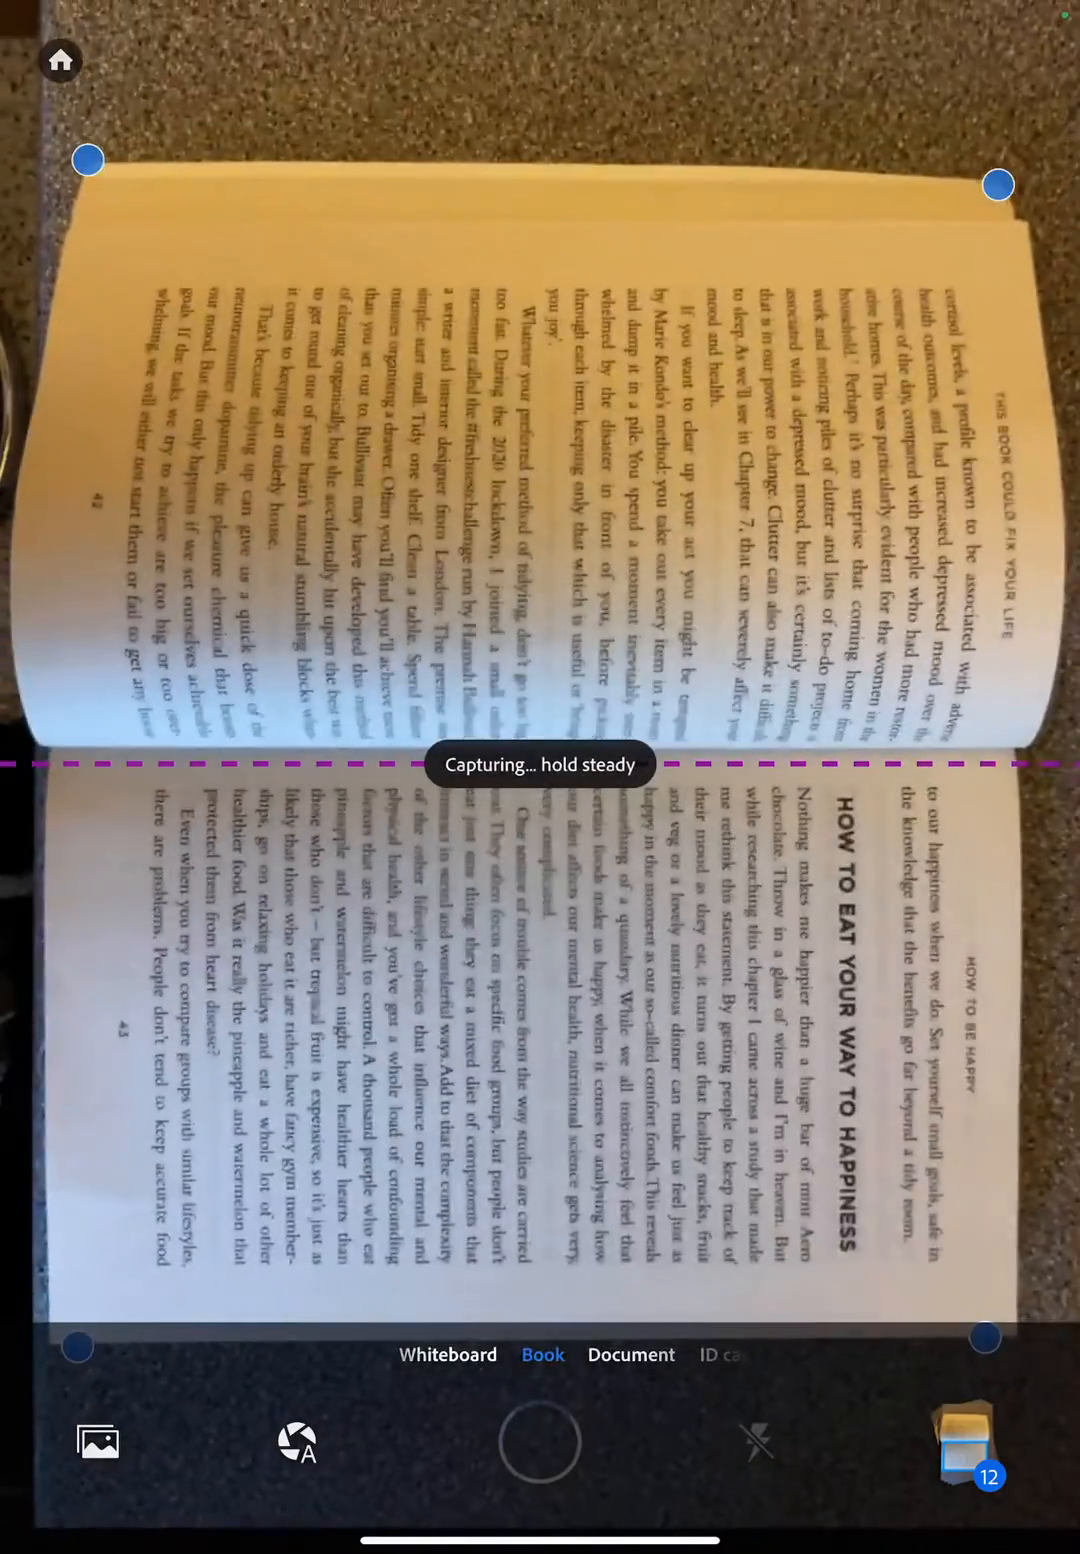
click(540, 1452)
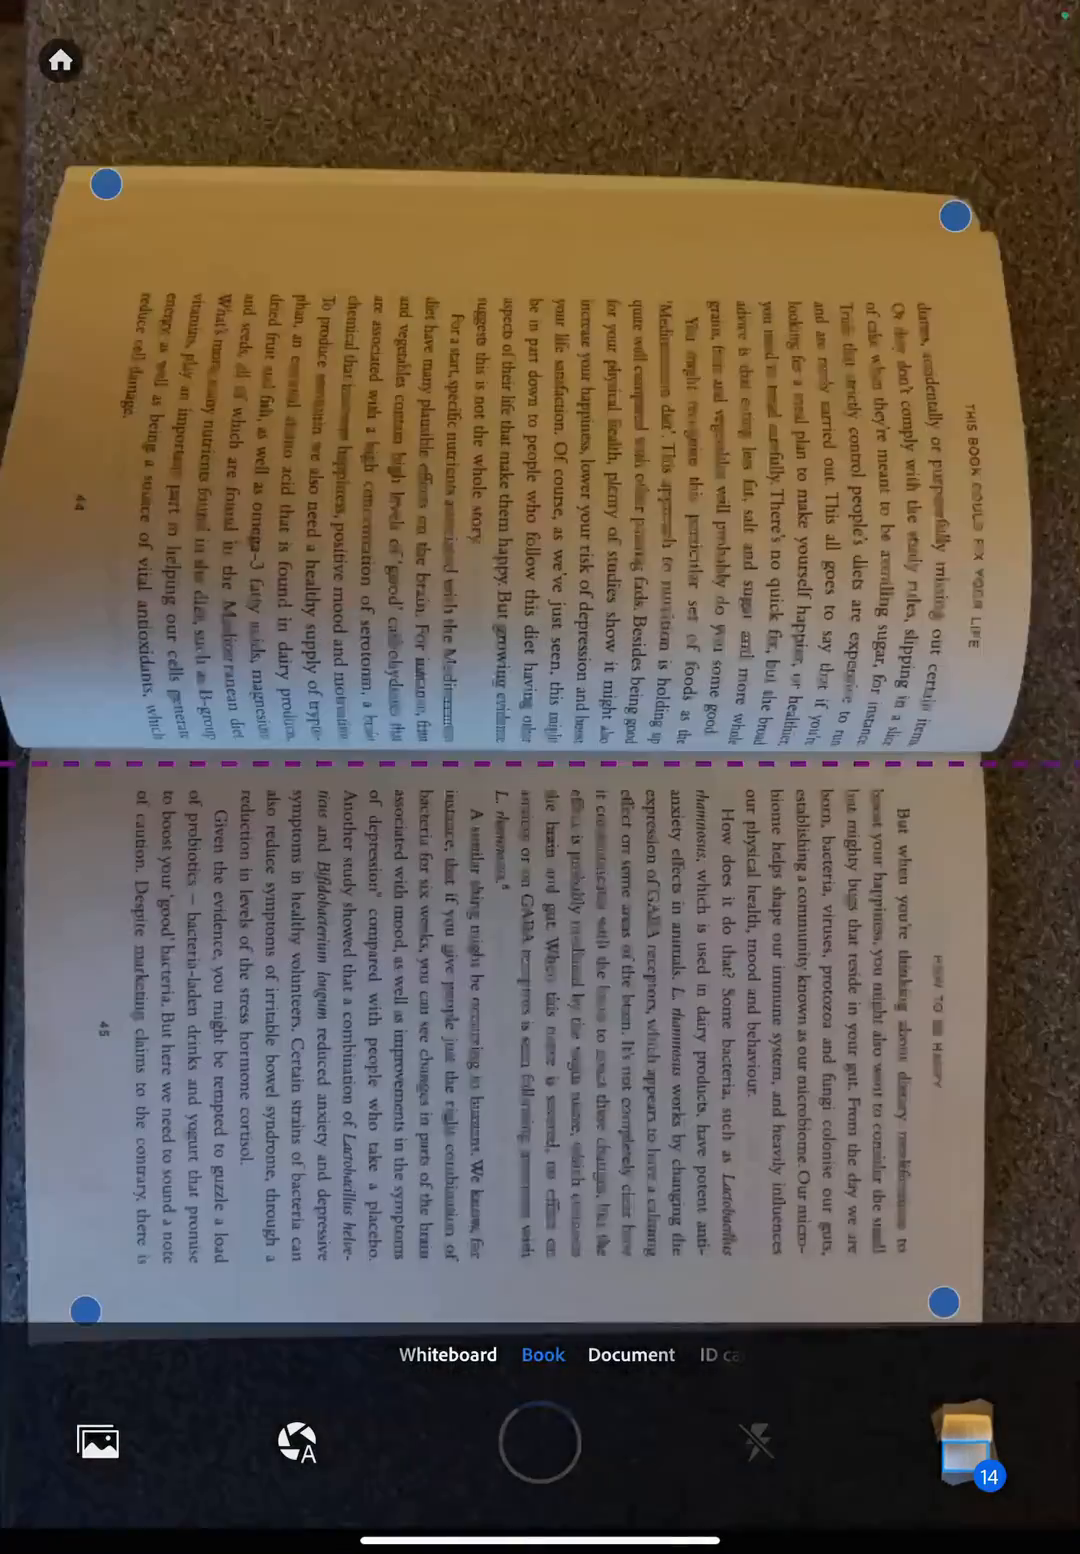
click(540, 1448)
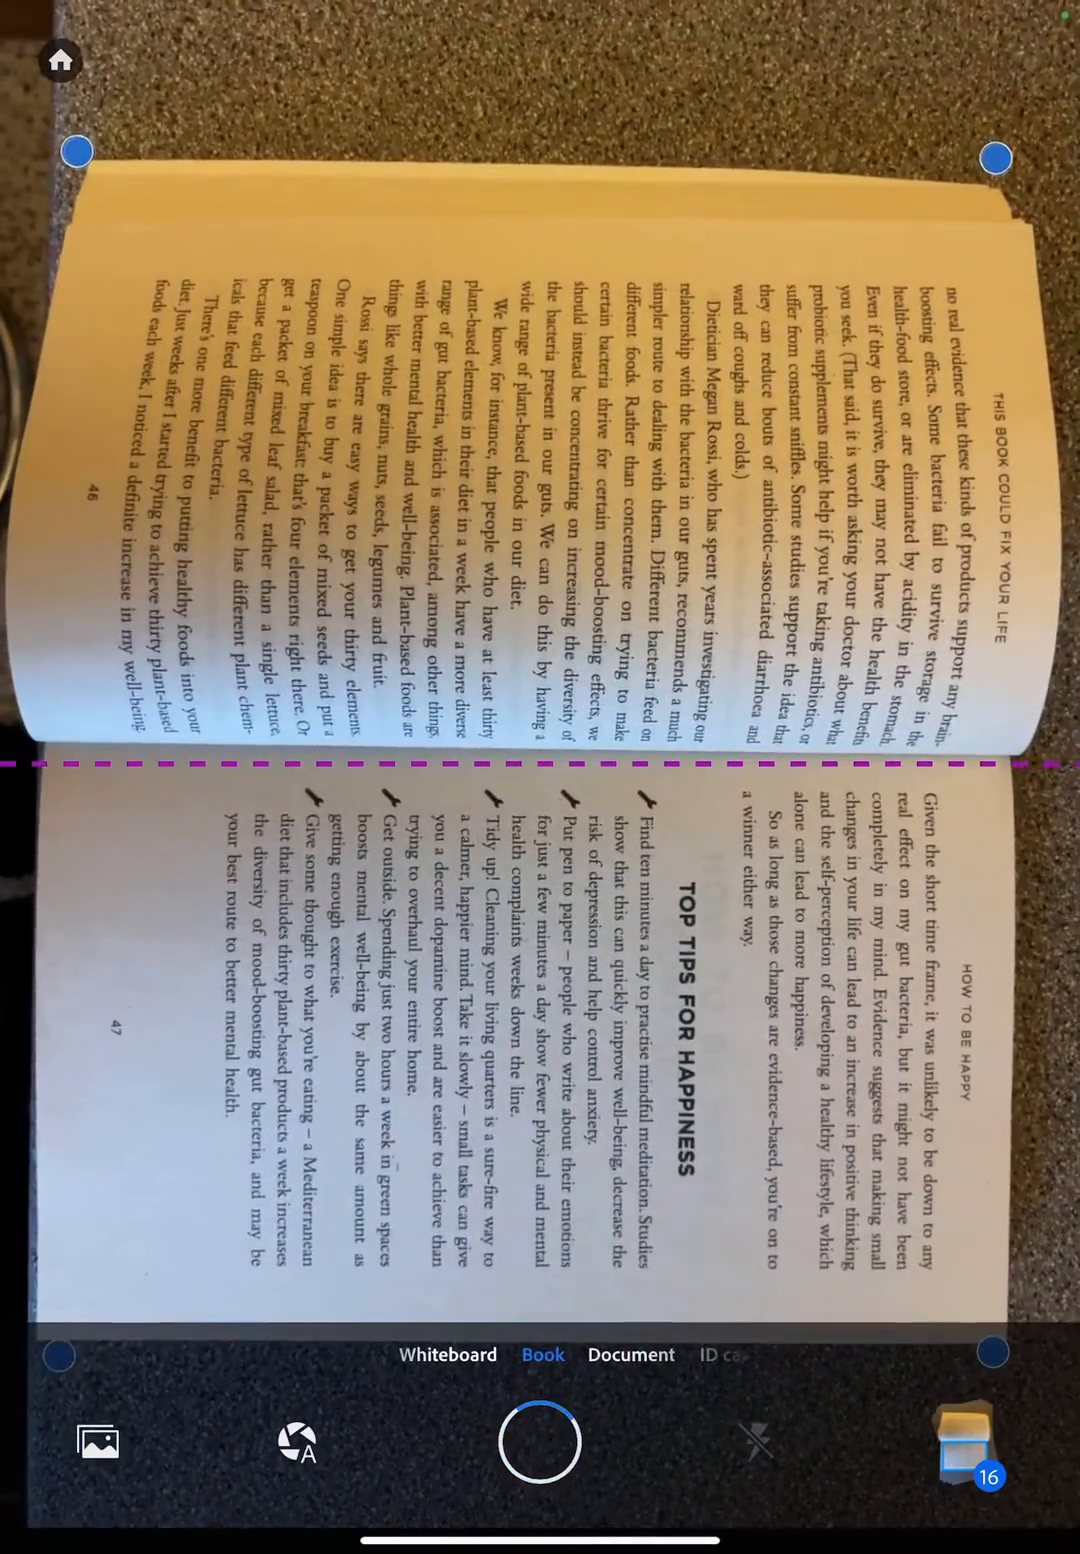
click(536, 1440)
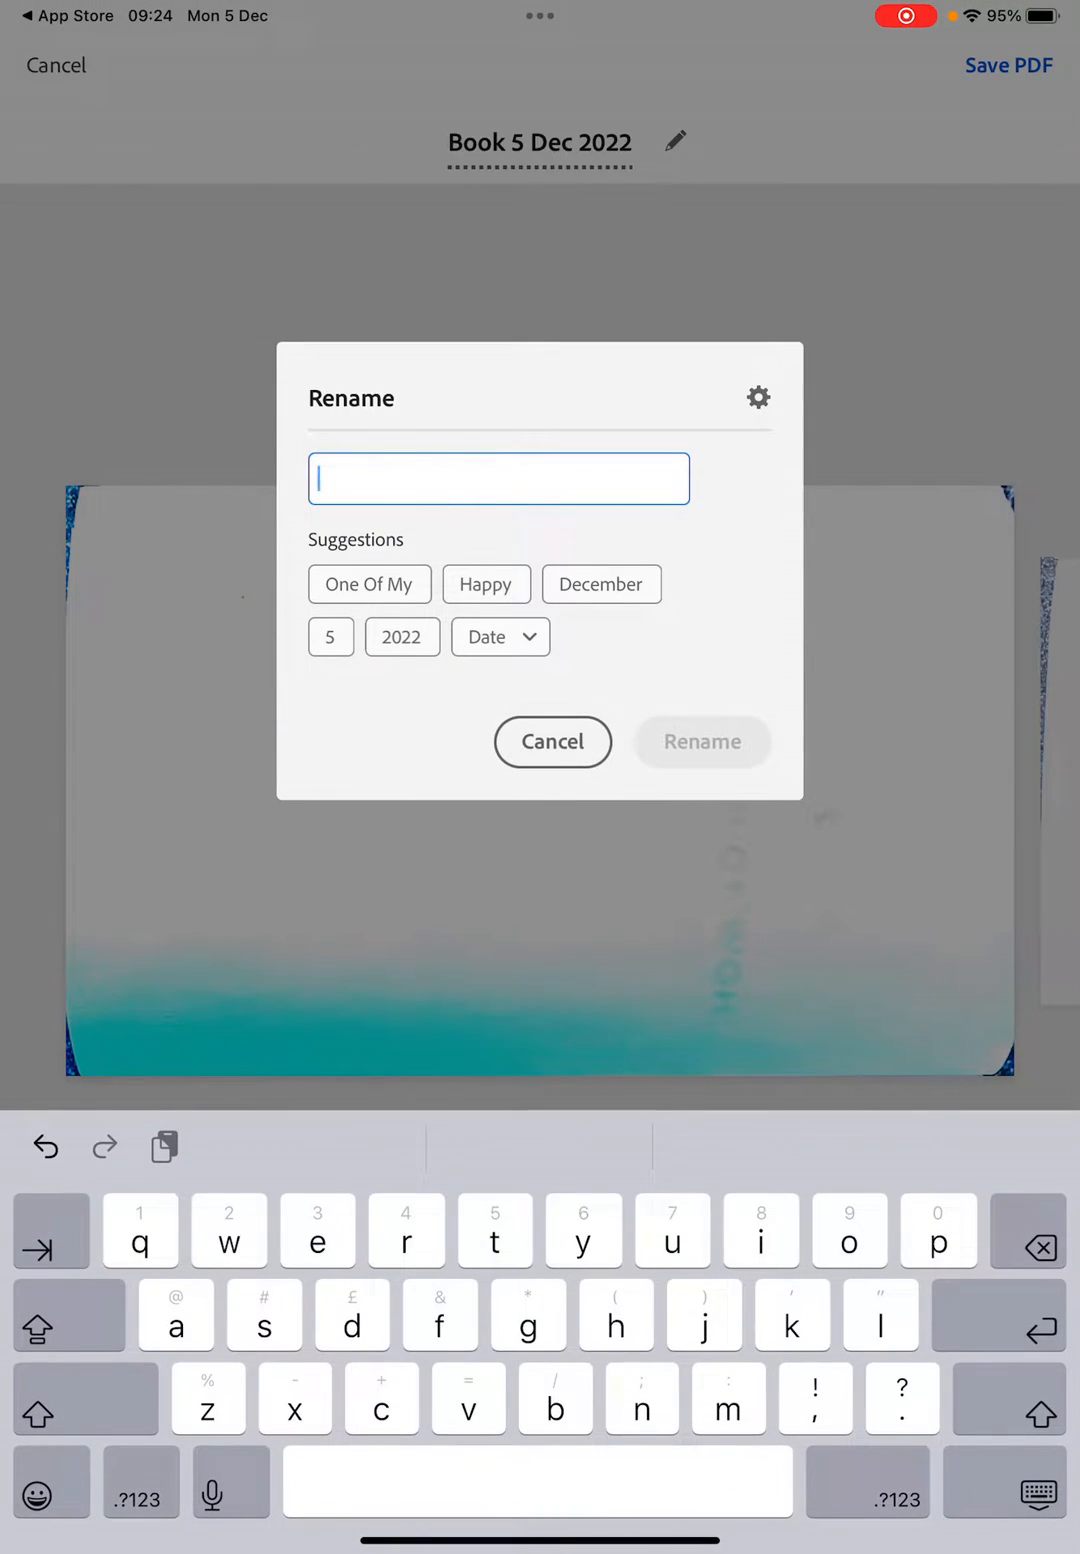
Step: Rename the scan 'how to be happy', save it as a PDF and leave for the browser
text(how t)
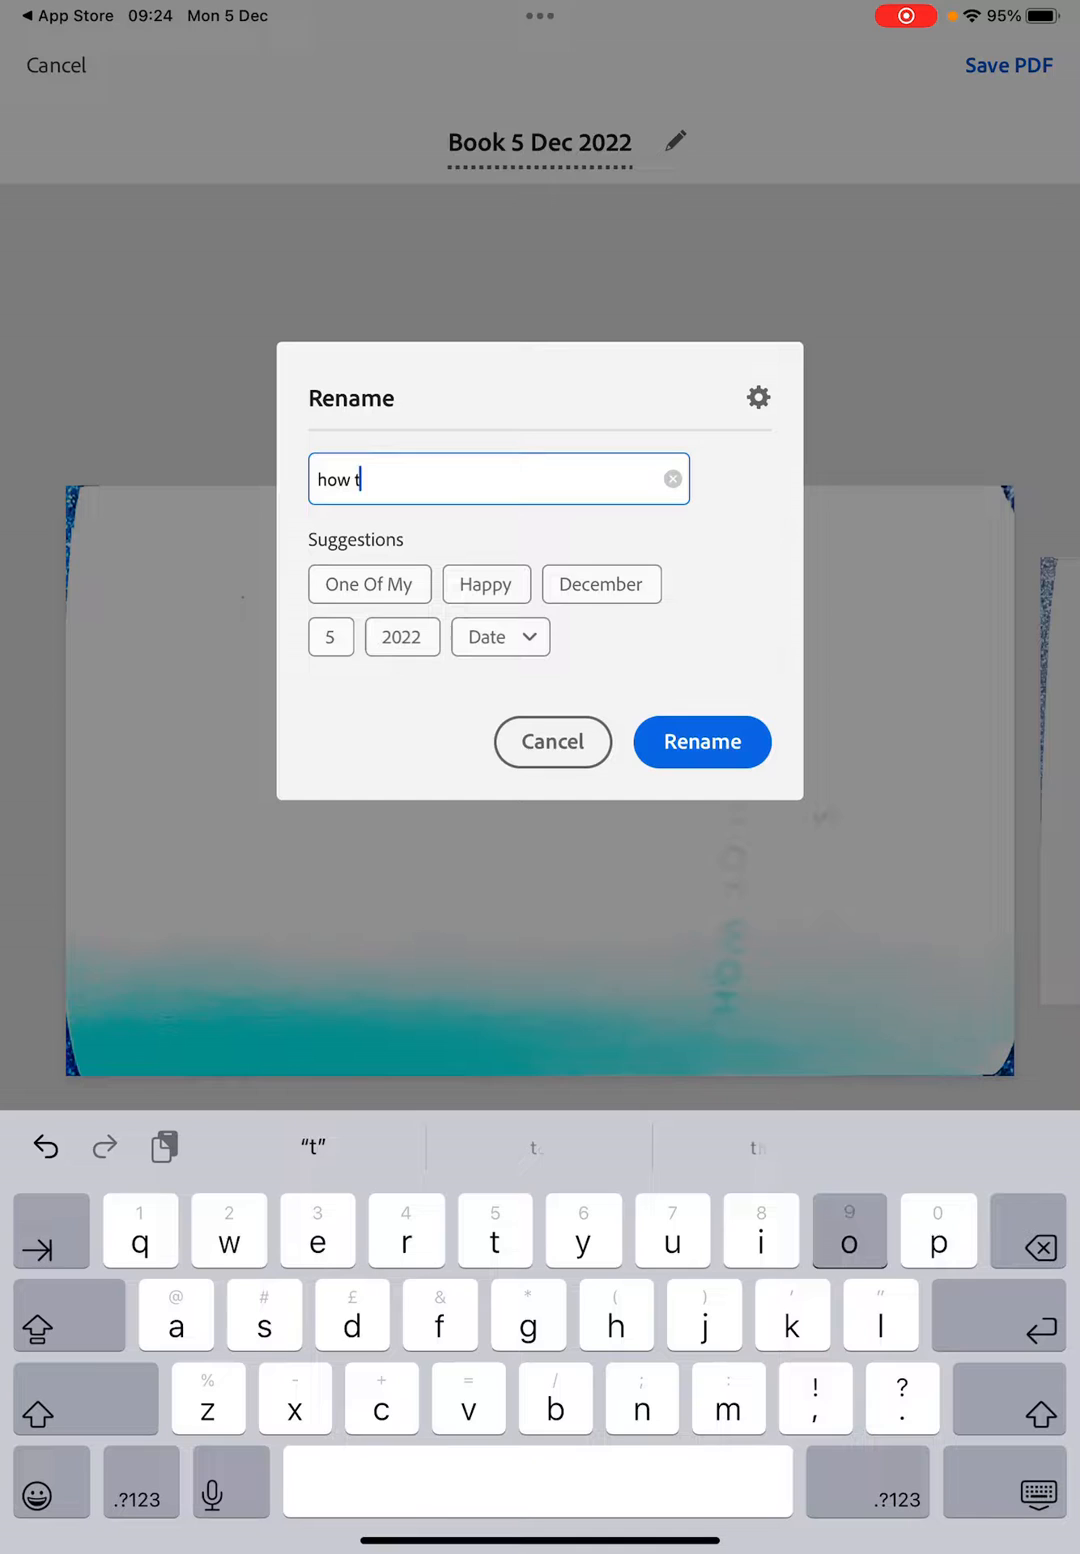
text(o be happy)
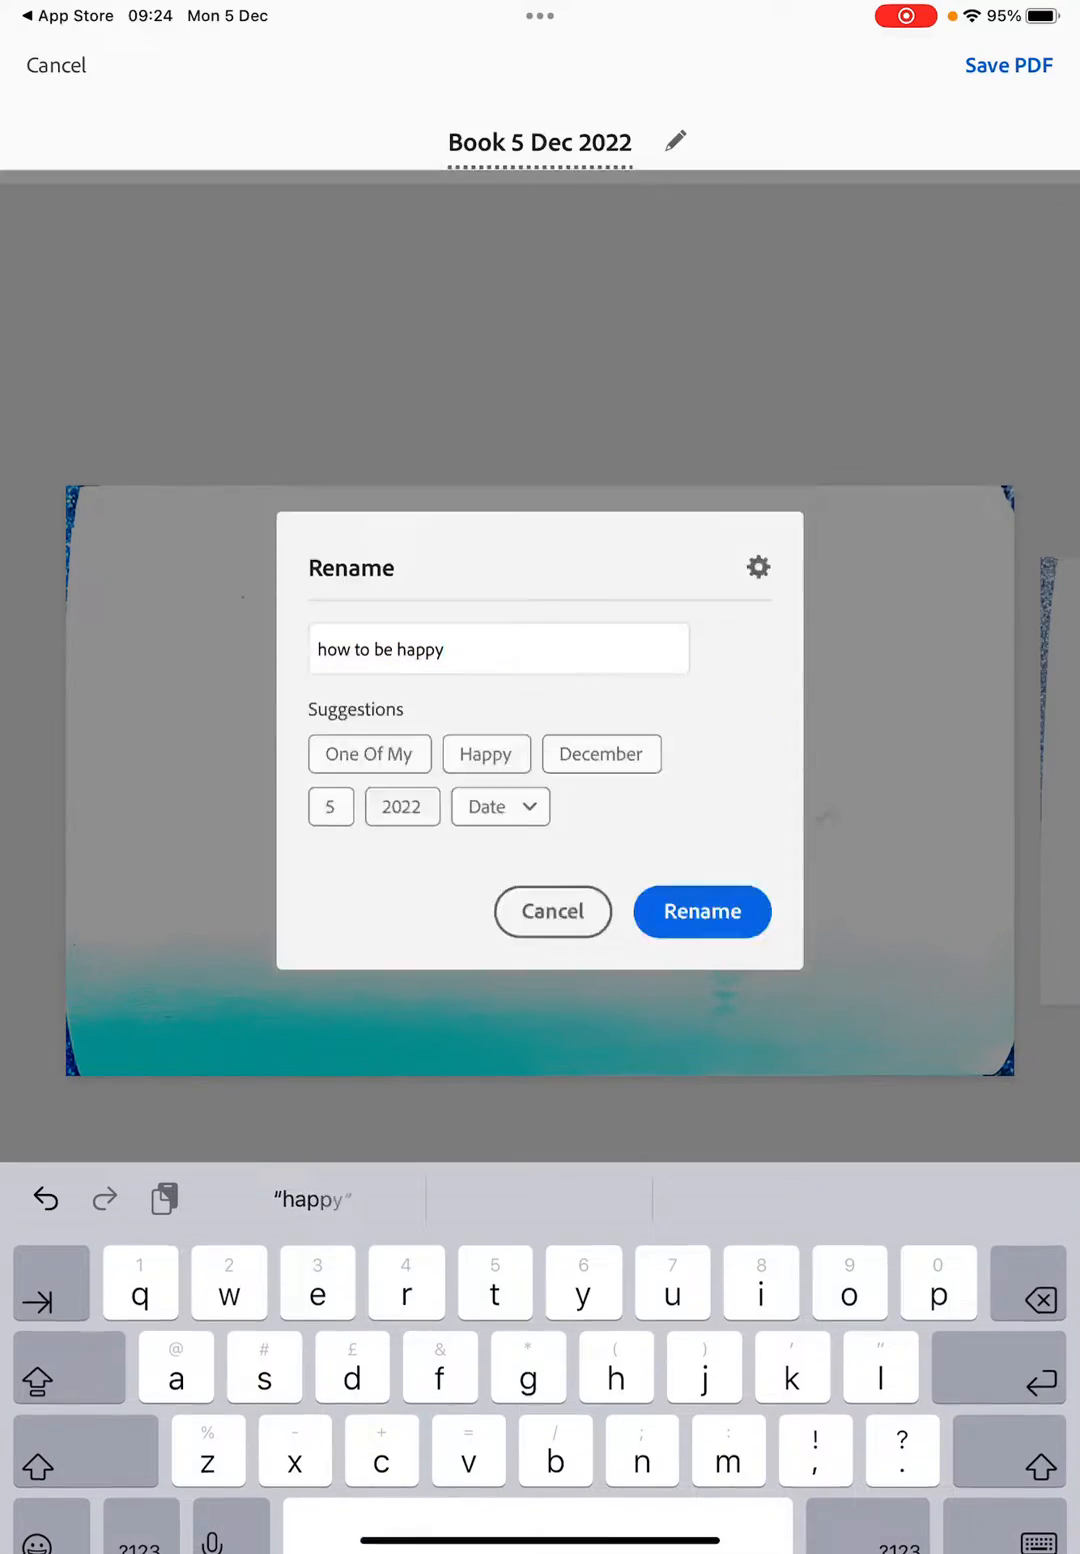
click(702, 912)
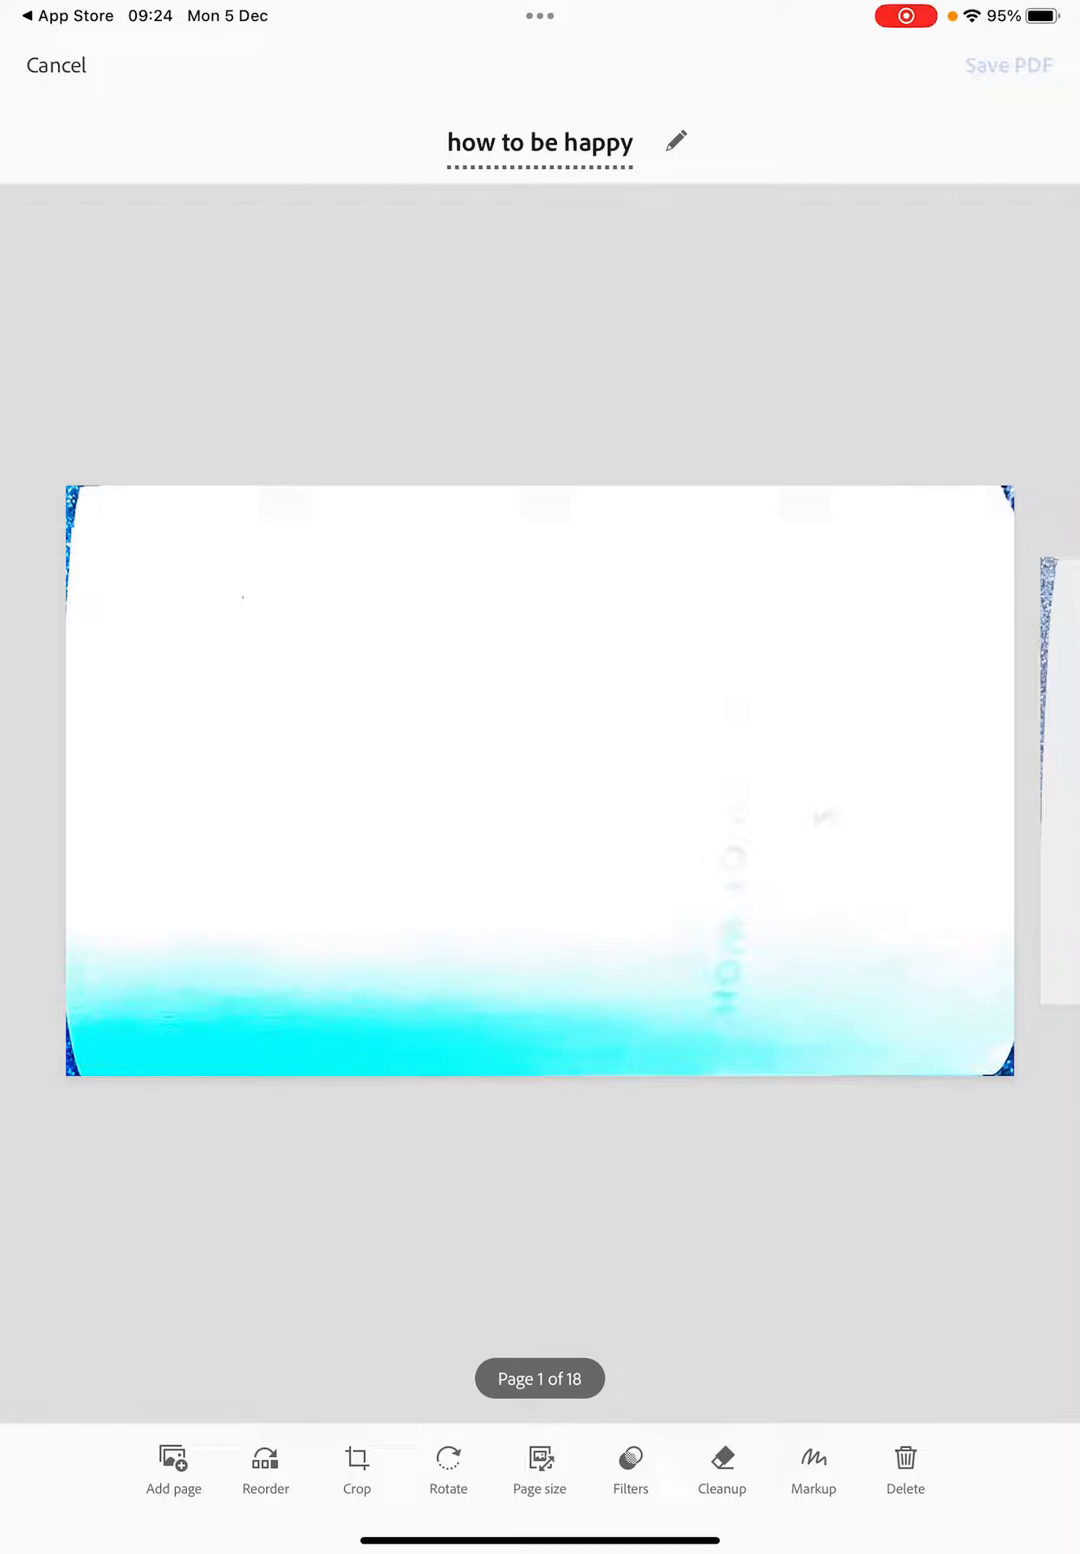
click(1008, 66)
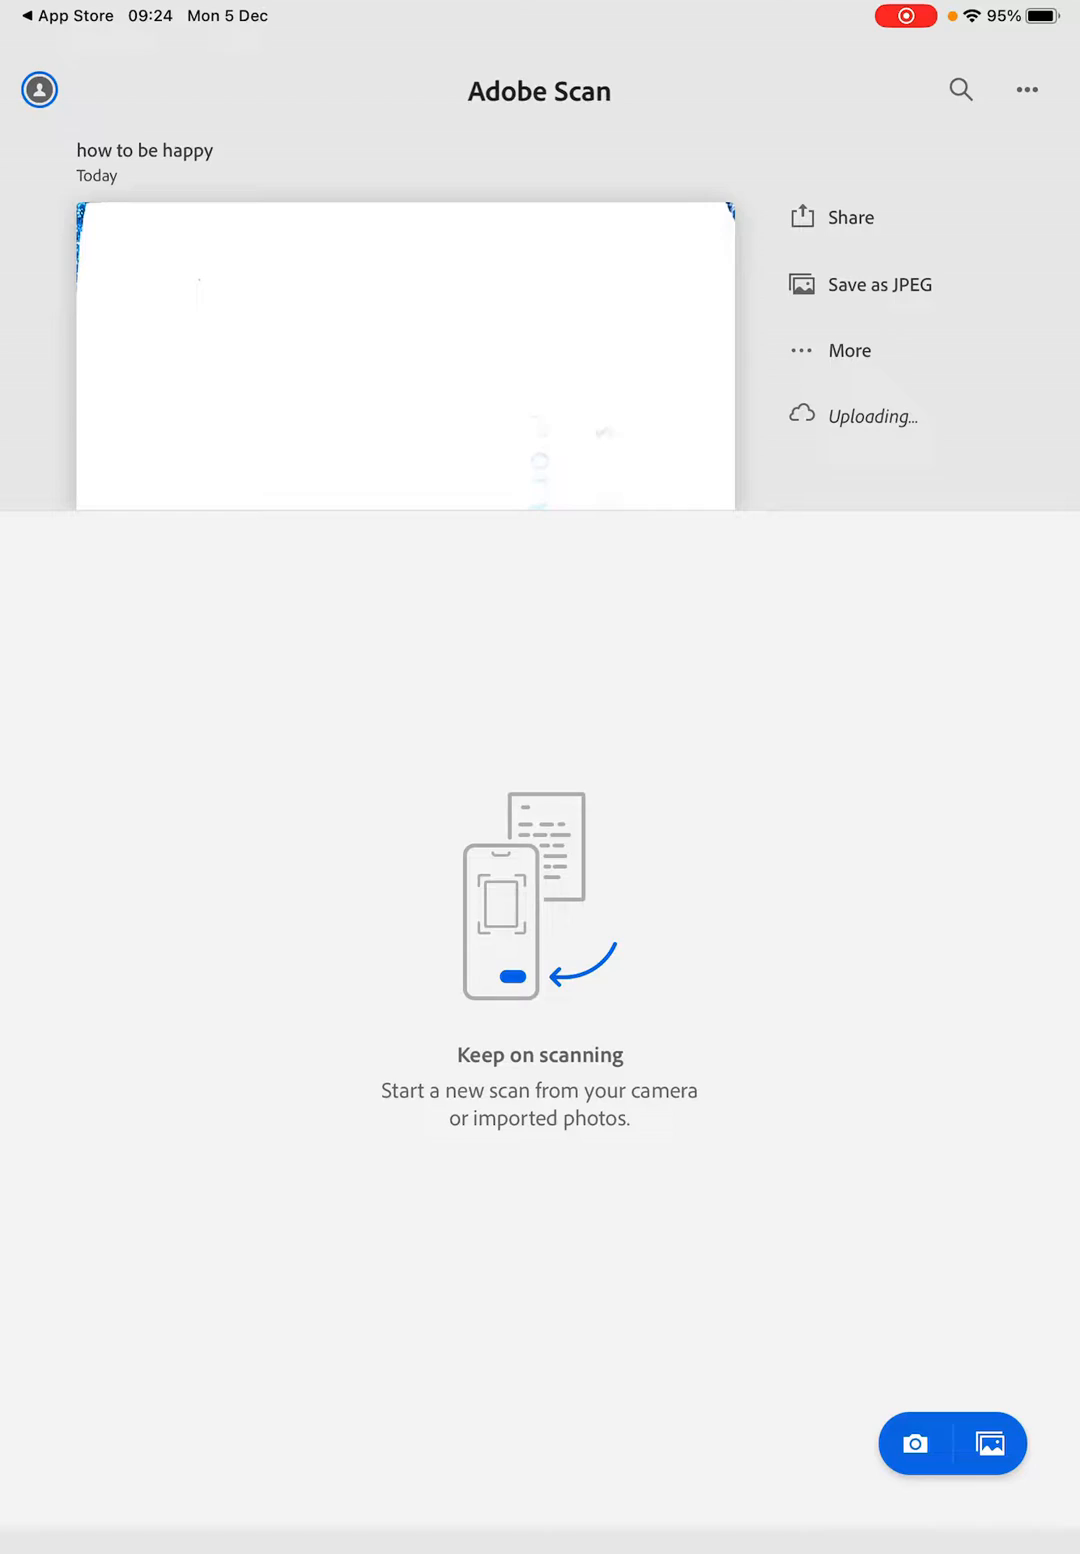
key(home)
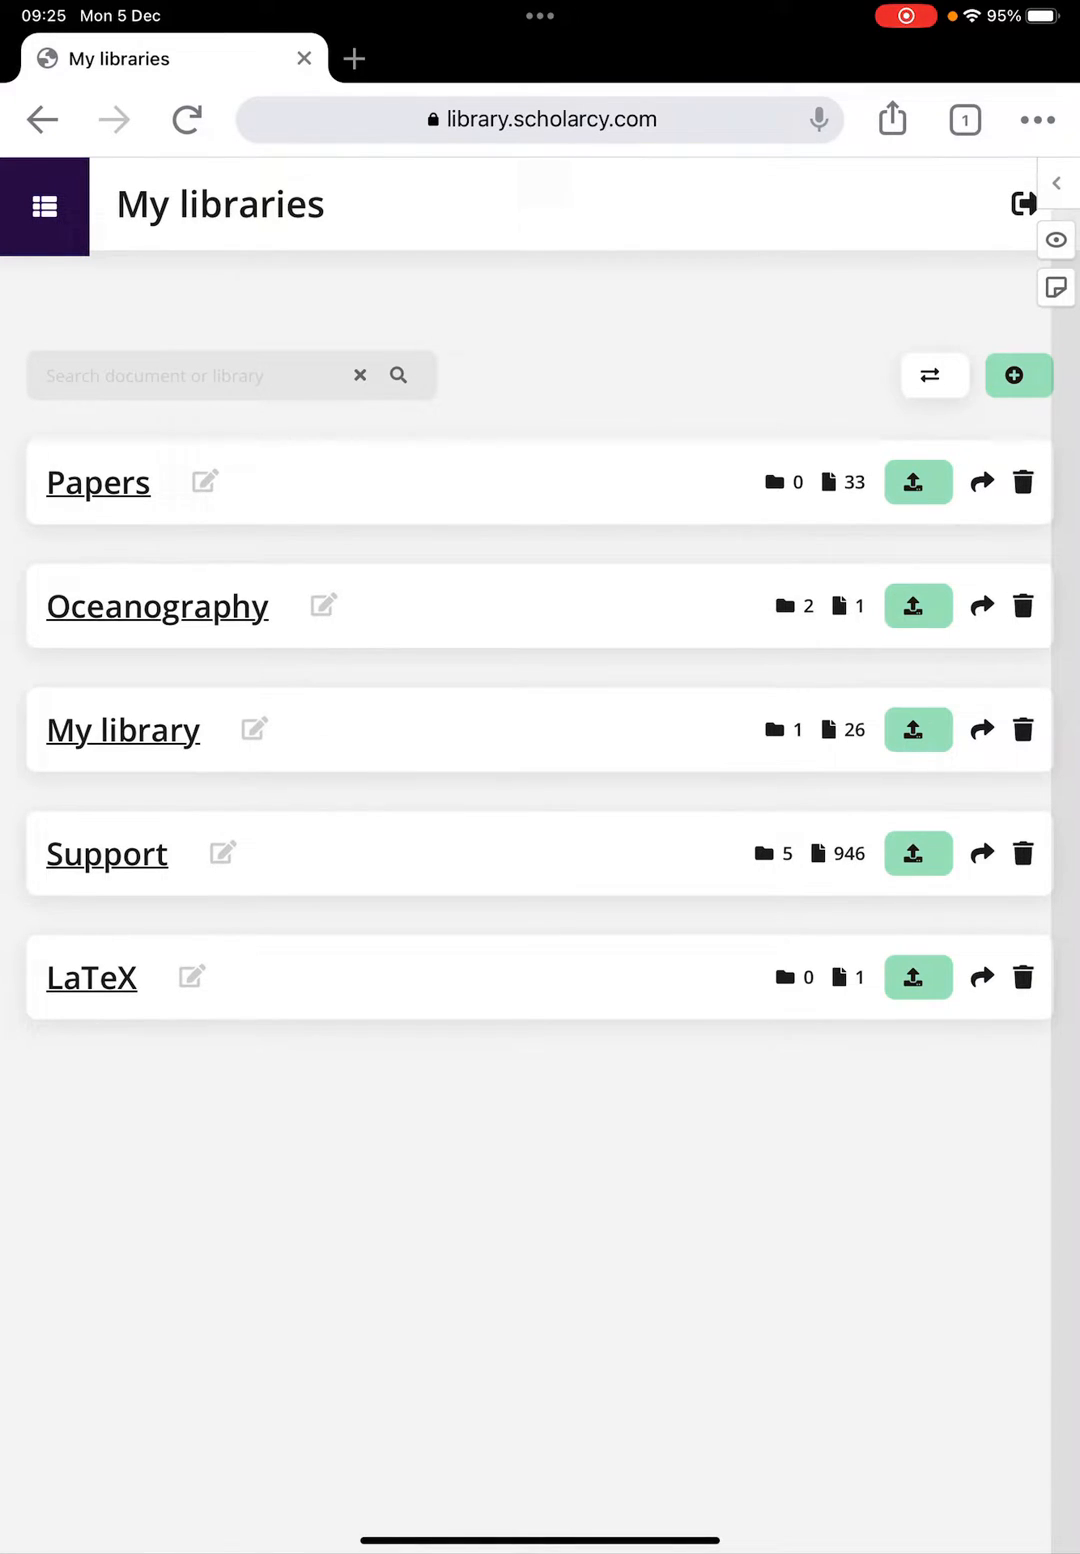
Step: Upload the how to be happy PDF from the device into the Papers library and view the imported article
click(918, 482)
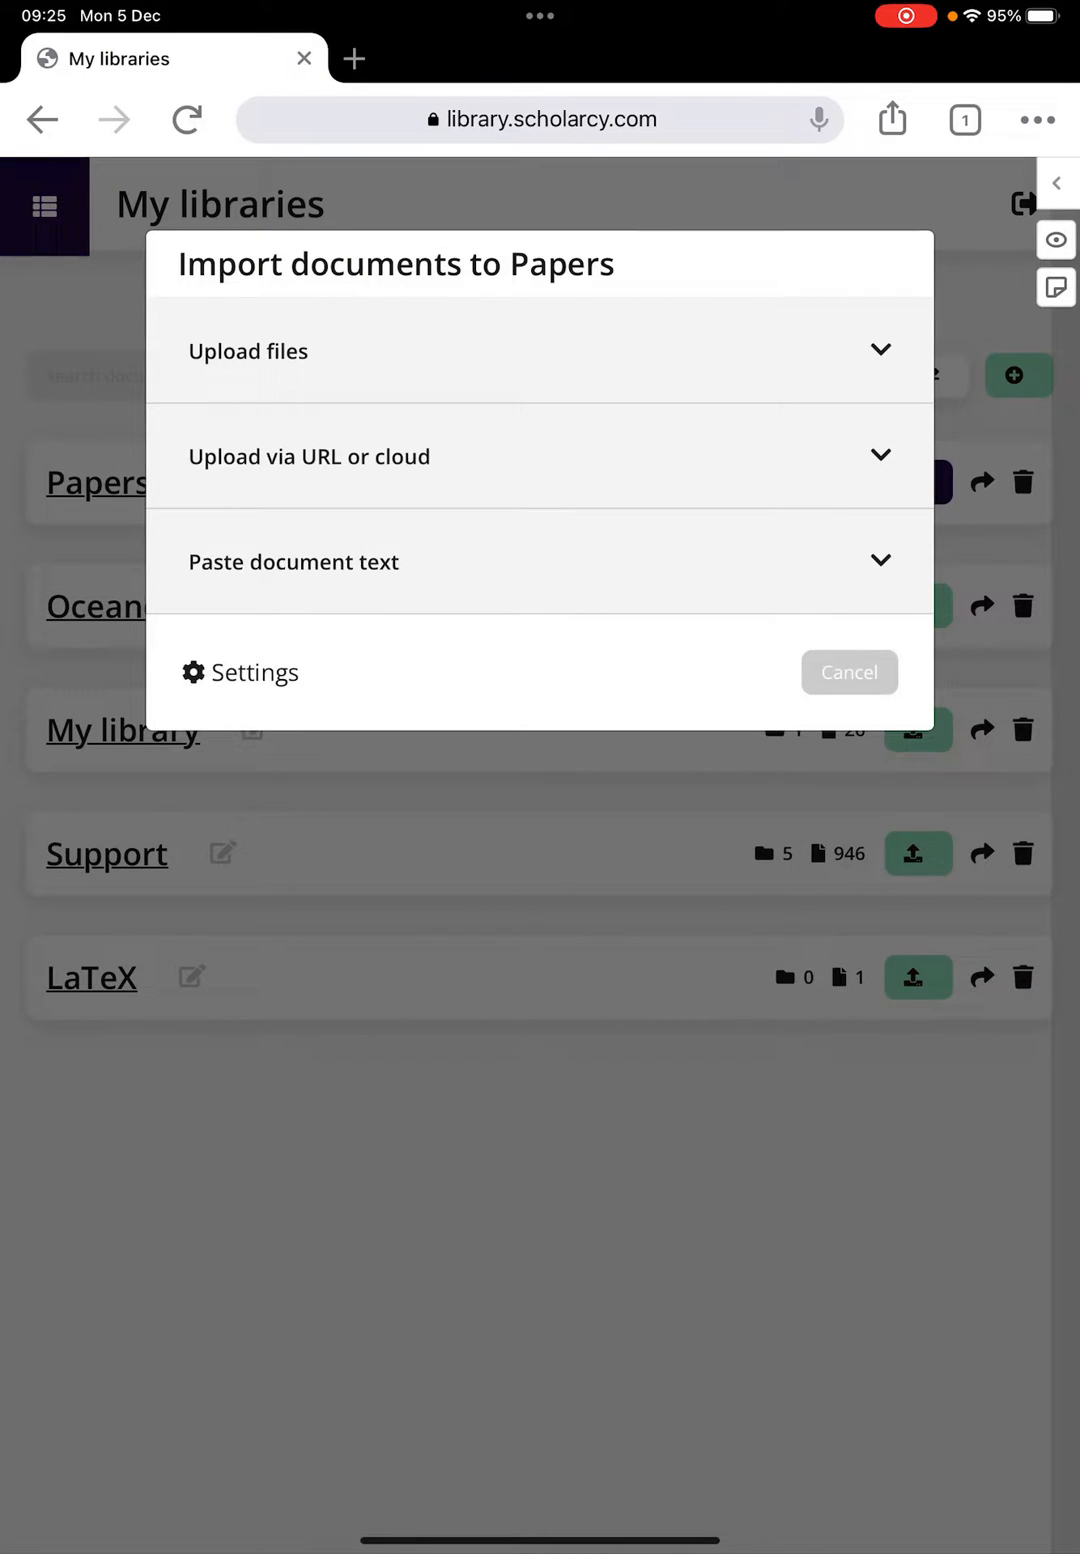
click(248, 352)
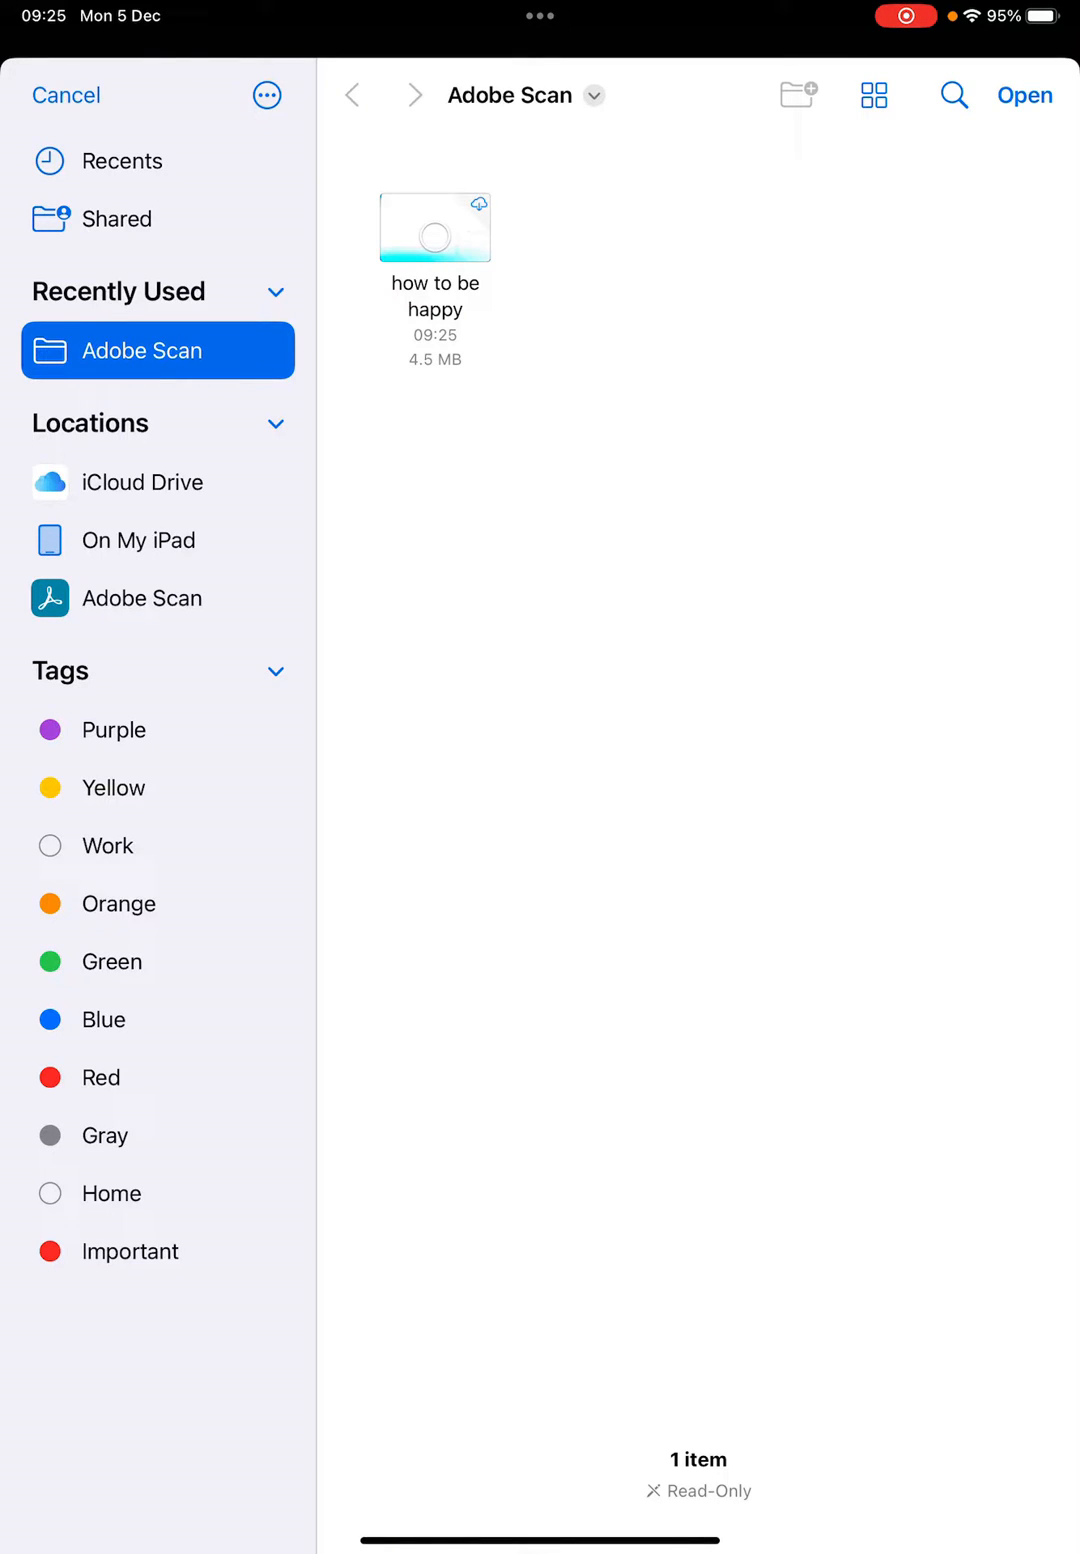
click(434, 228)
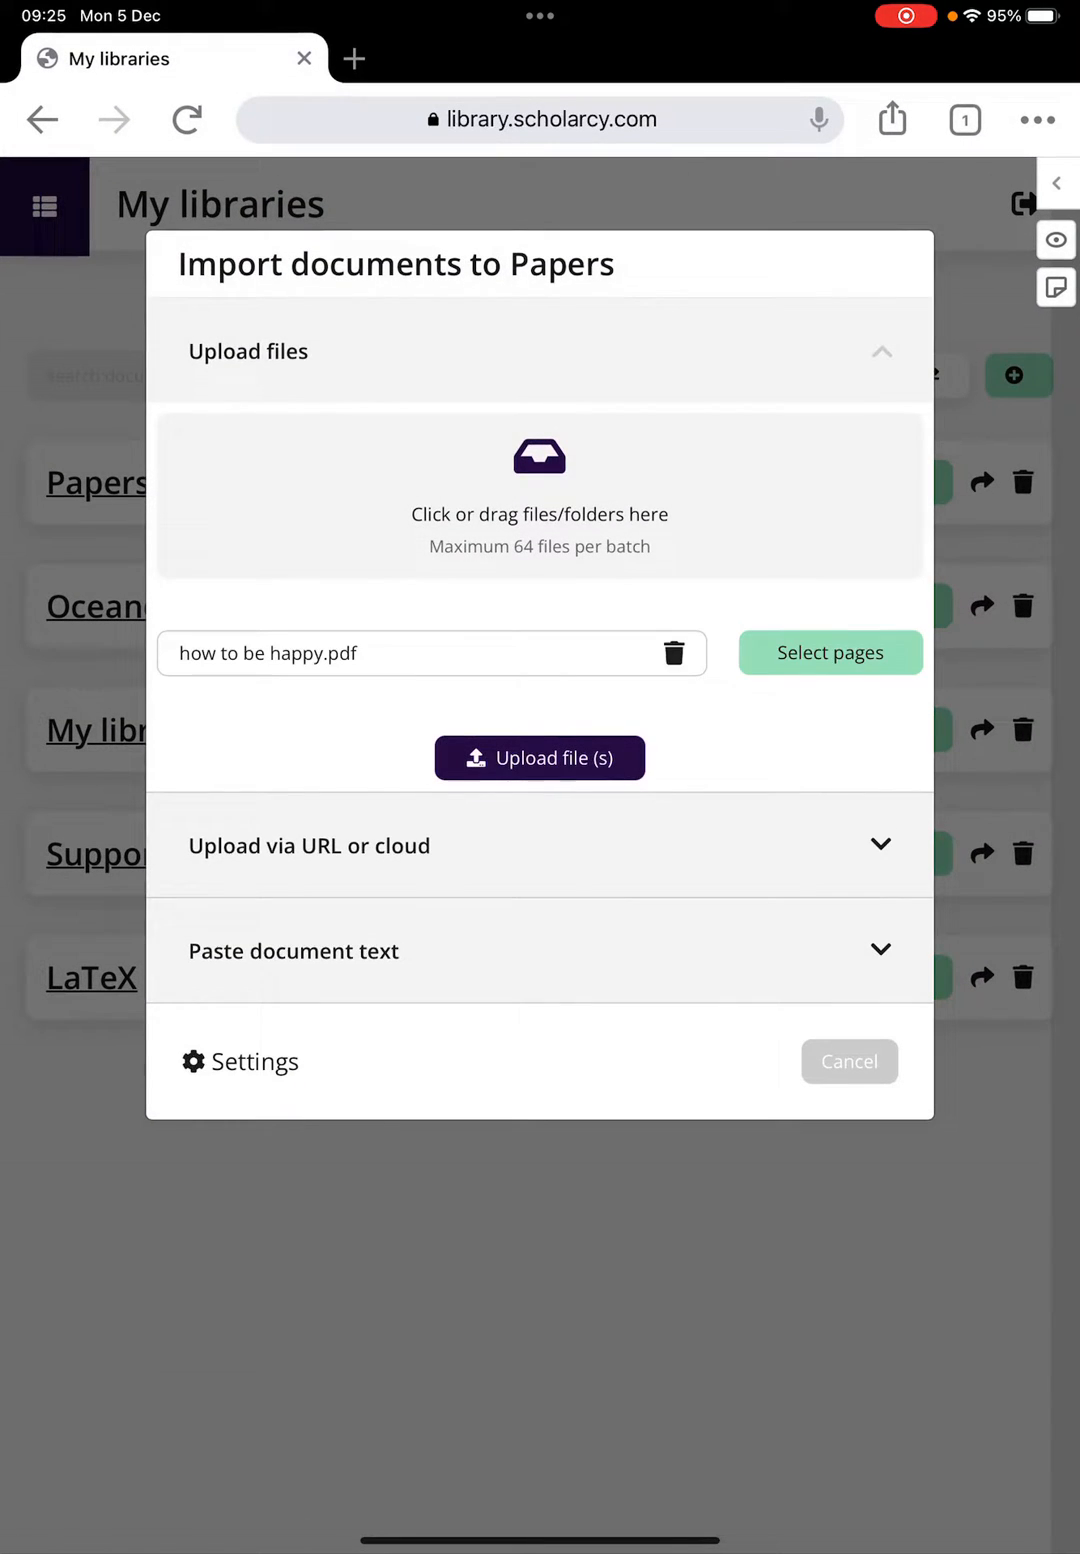
click(540, 758)
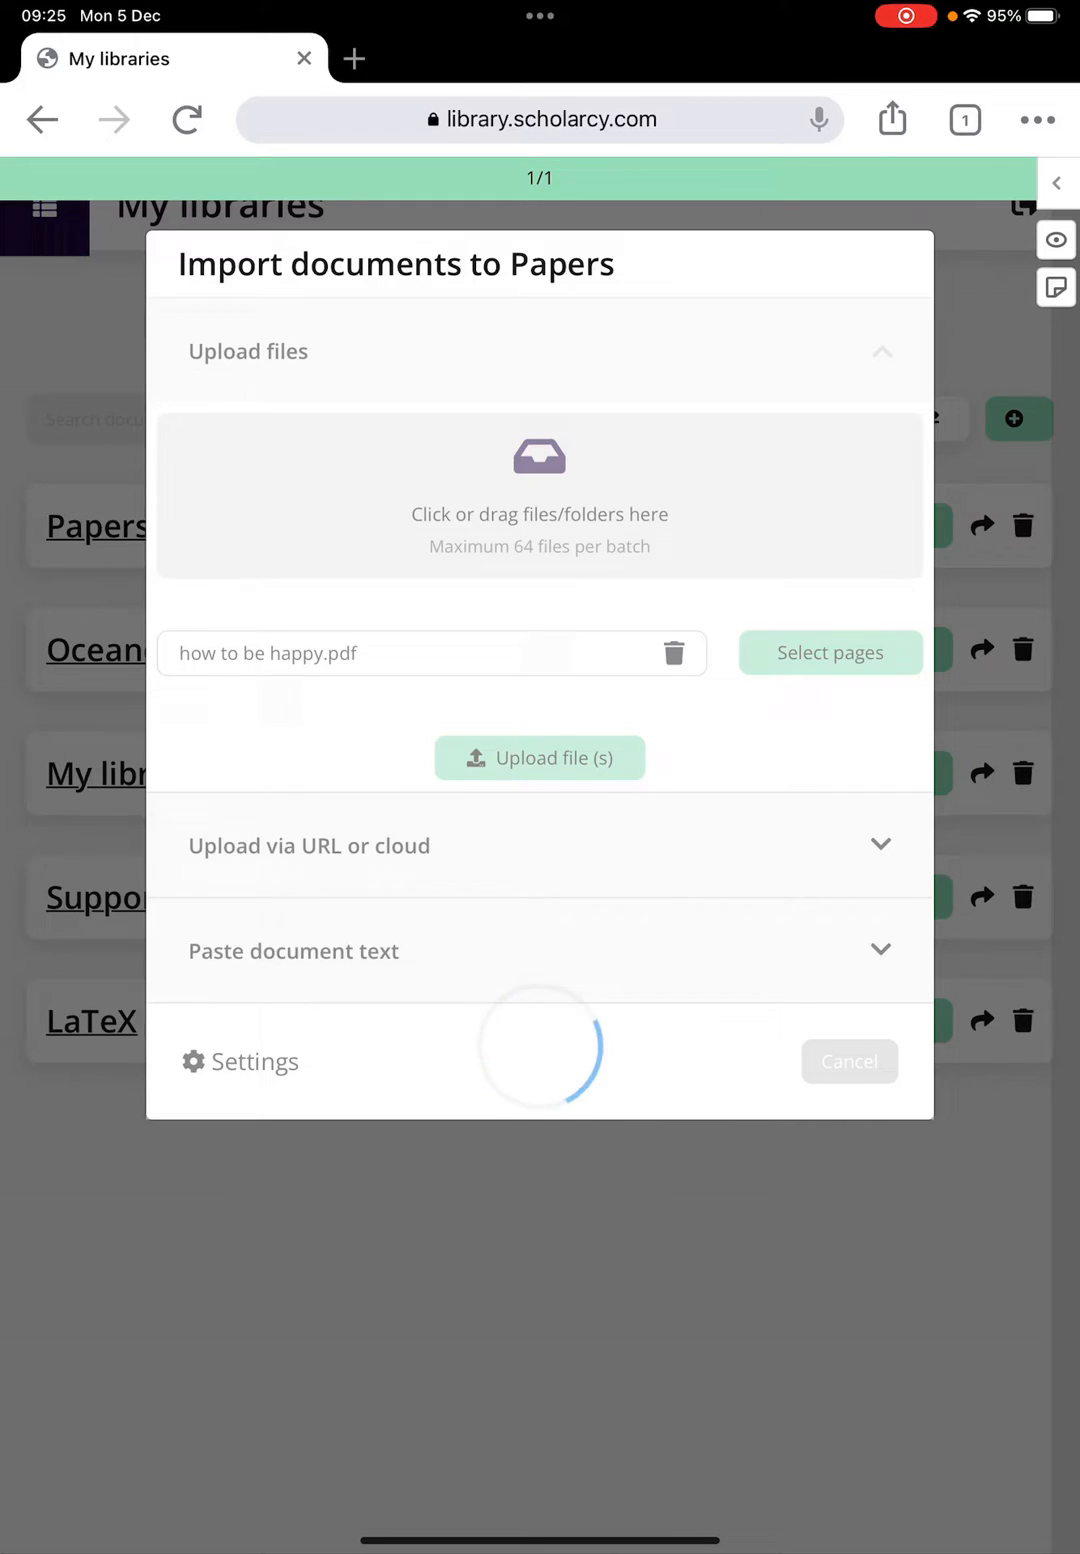
click(540, 758)
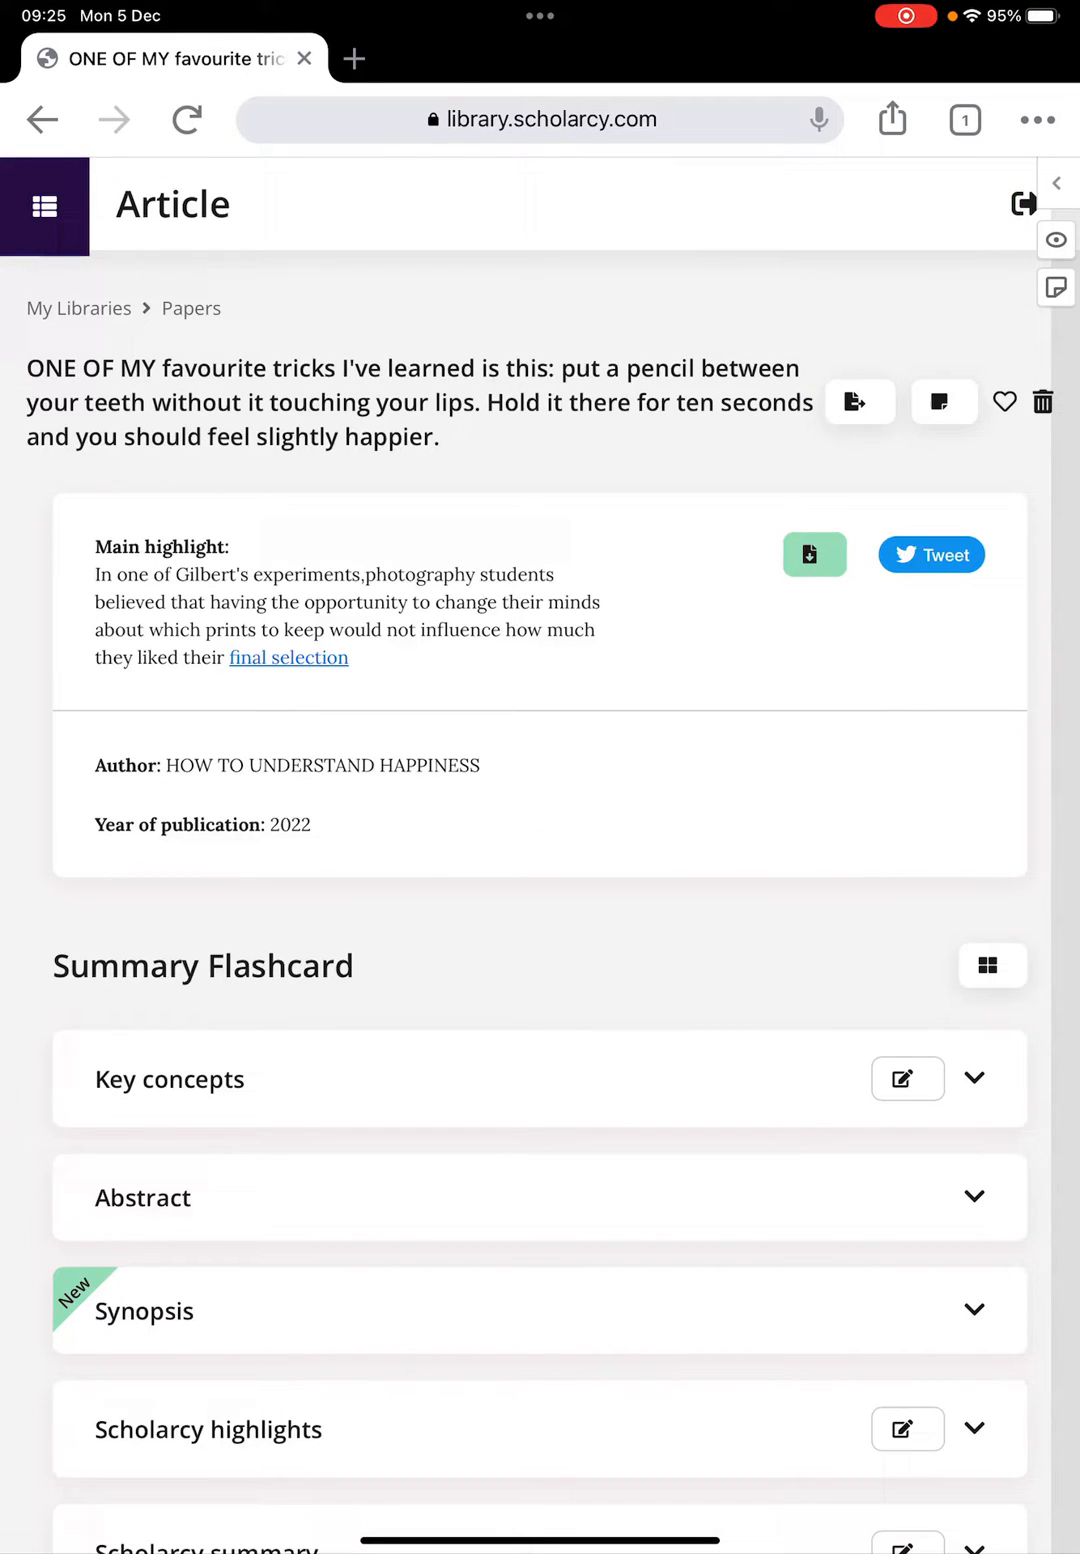
scroll(down, 3)
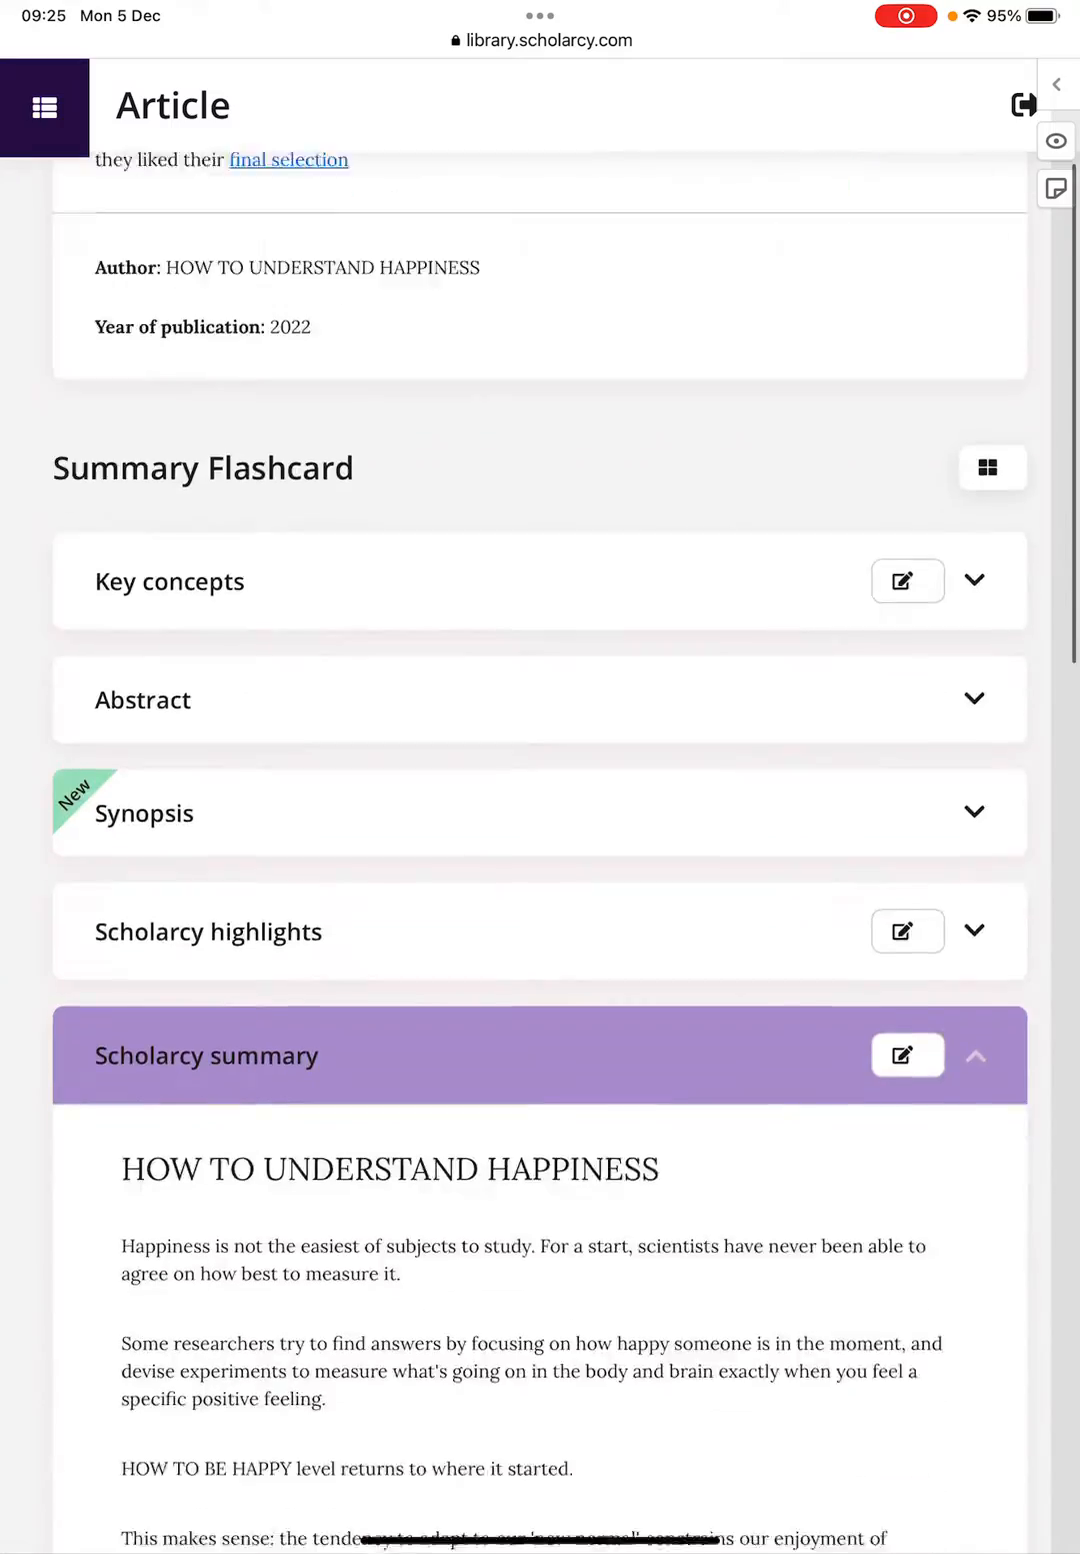
scroll(down, 3)
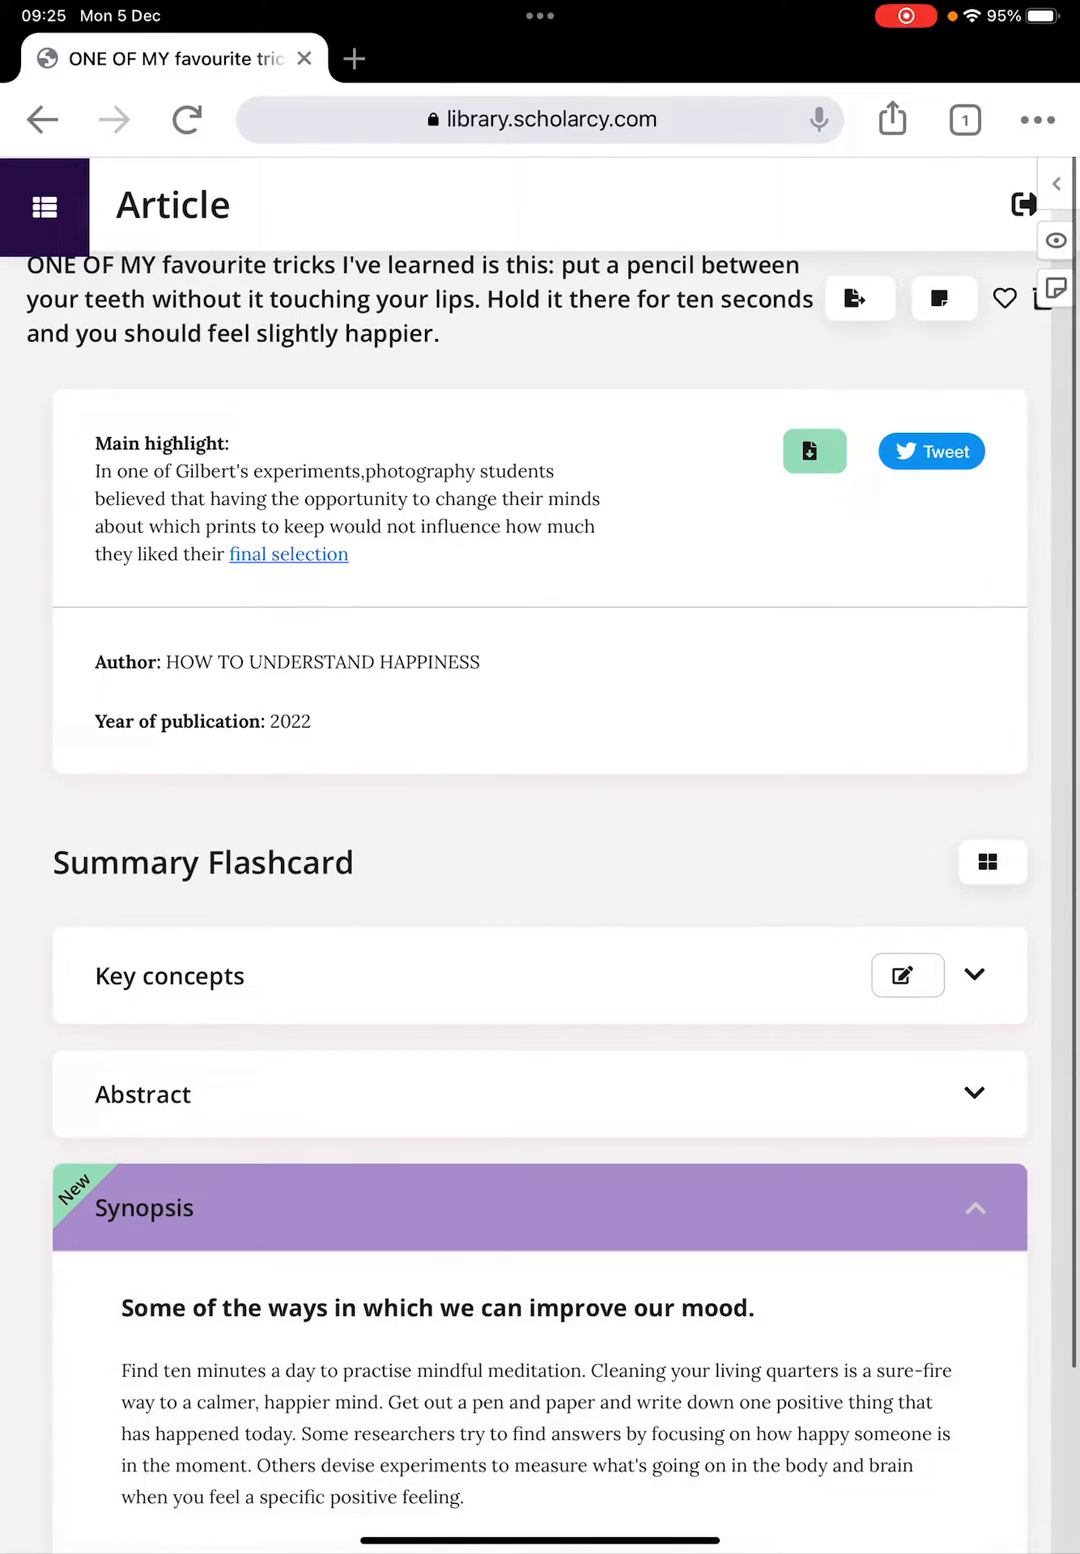
scroll(down, 3)
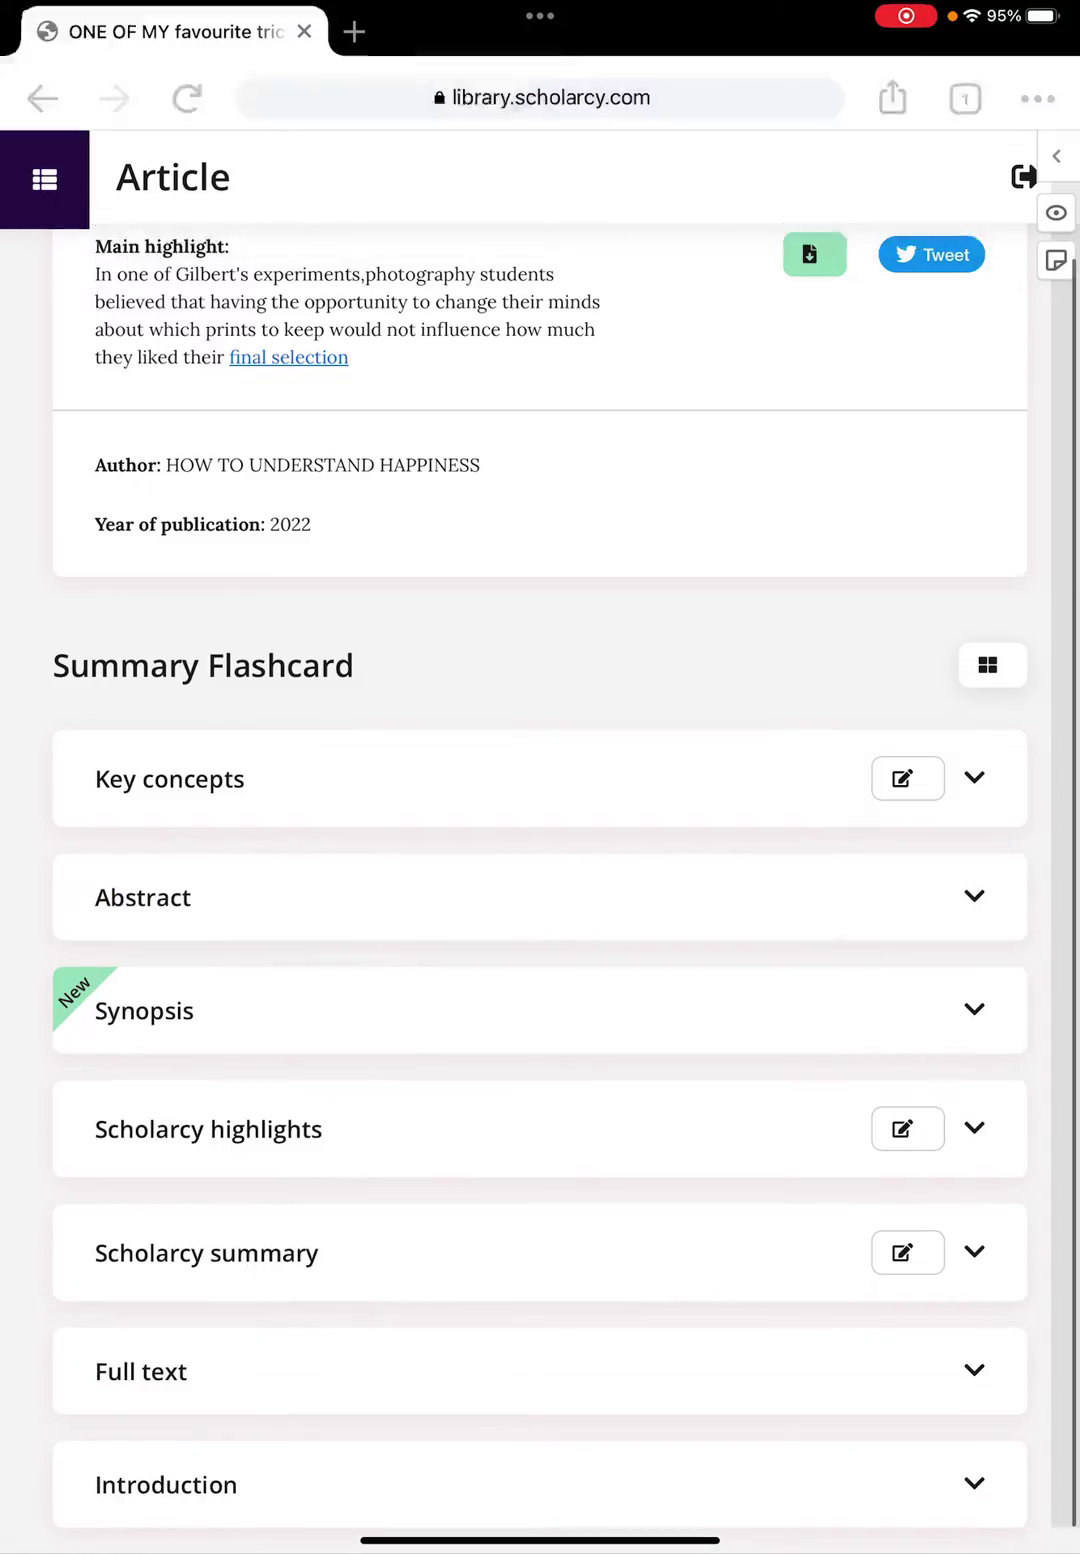
click(140, 1372)
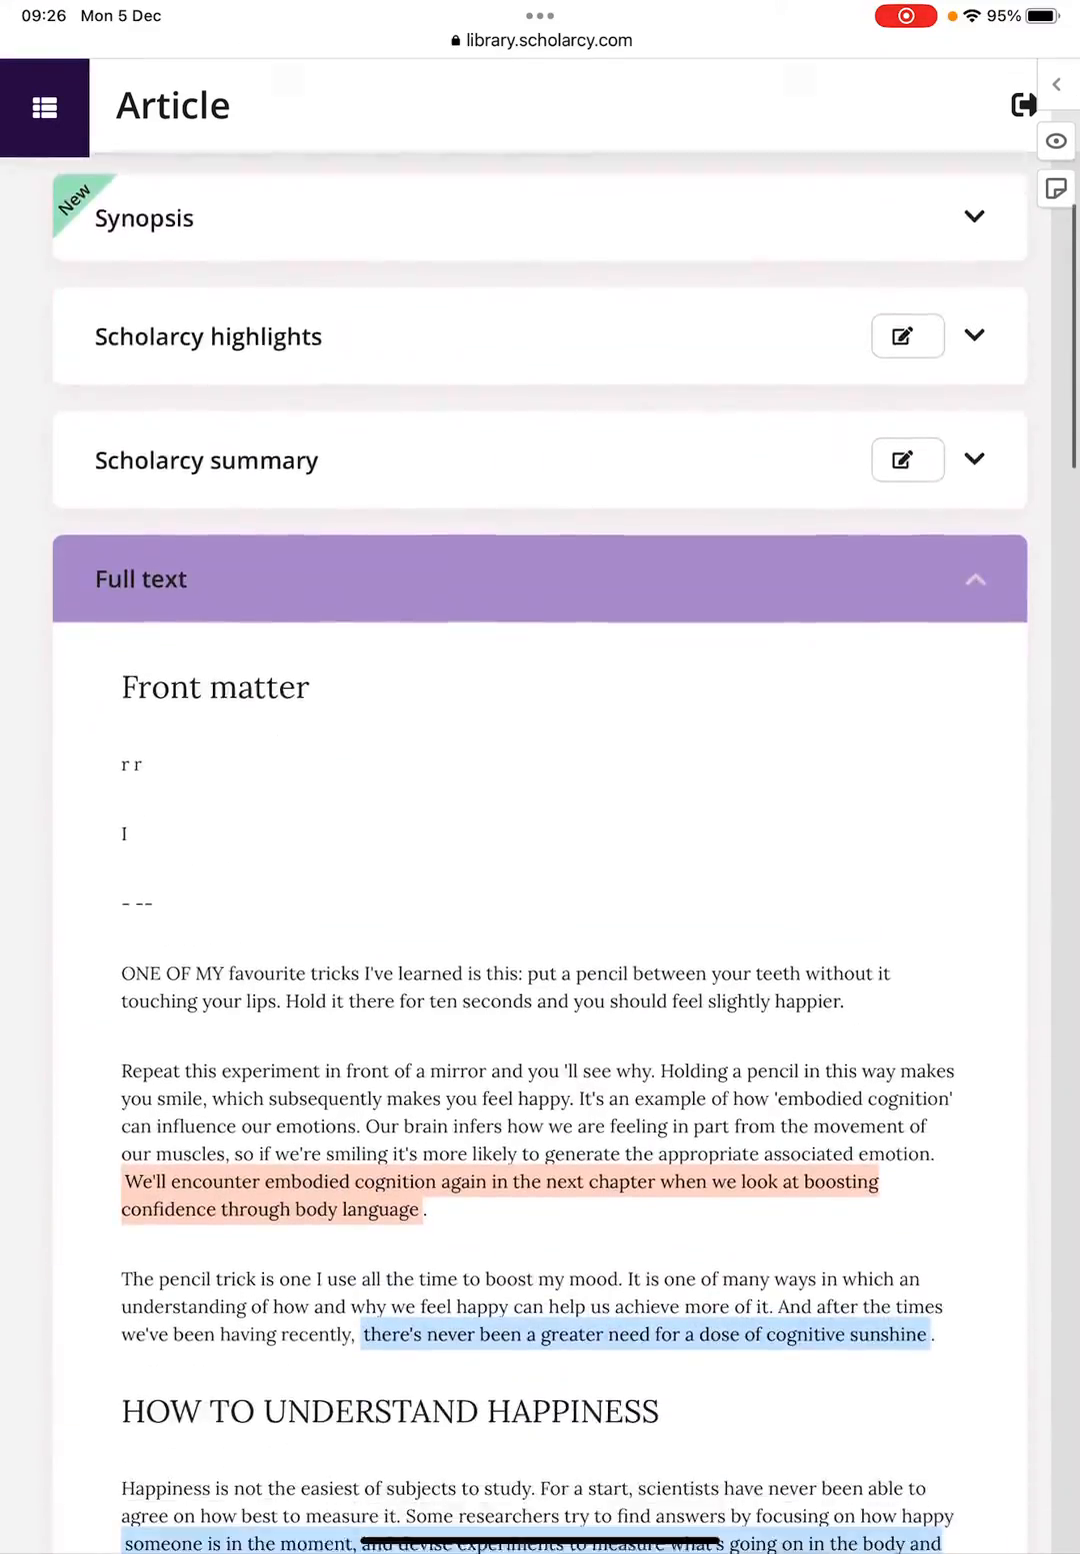
scroll(down, 3)
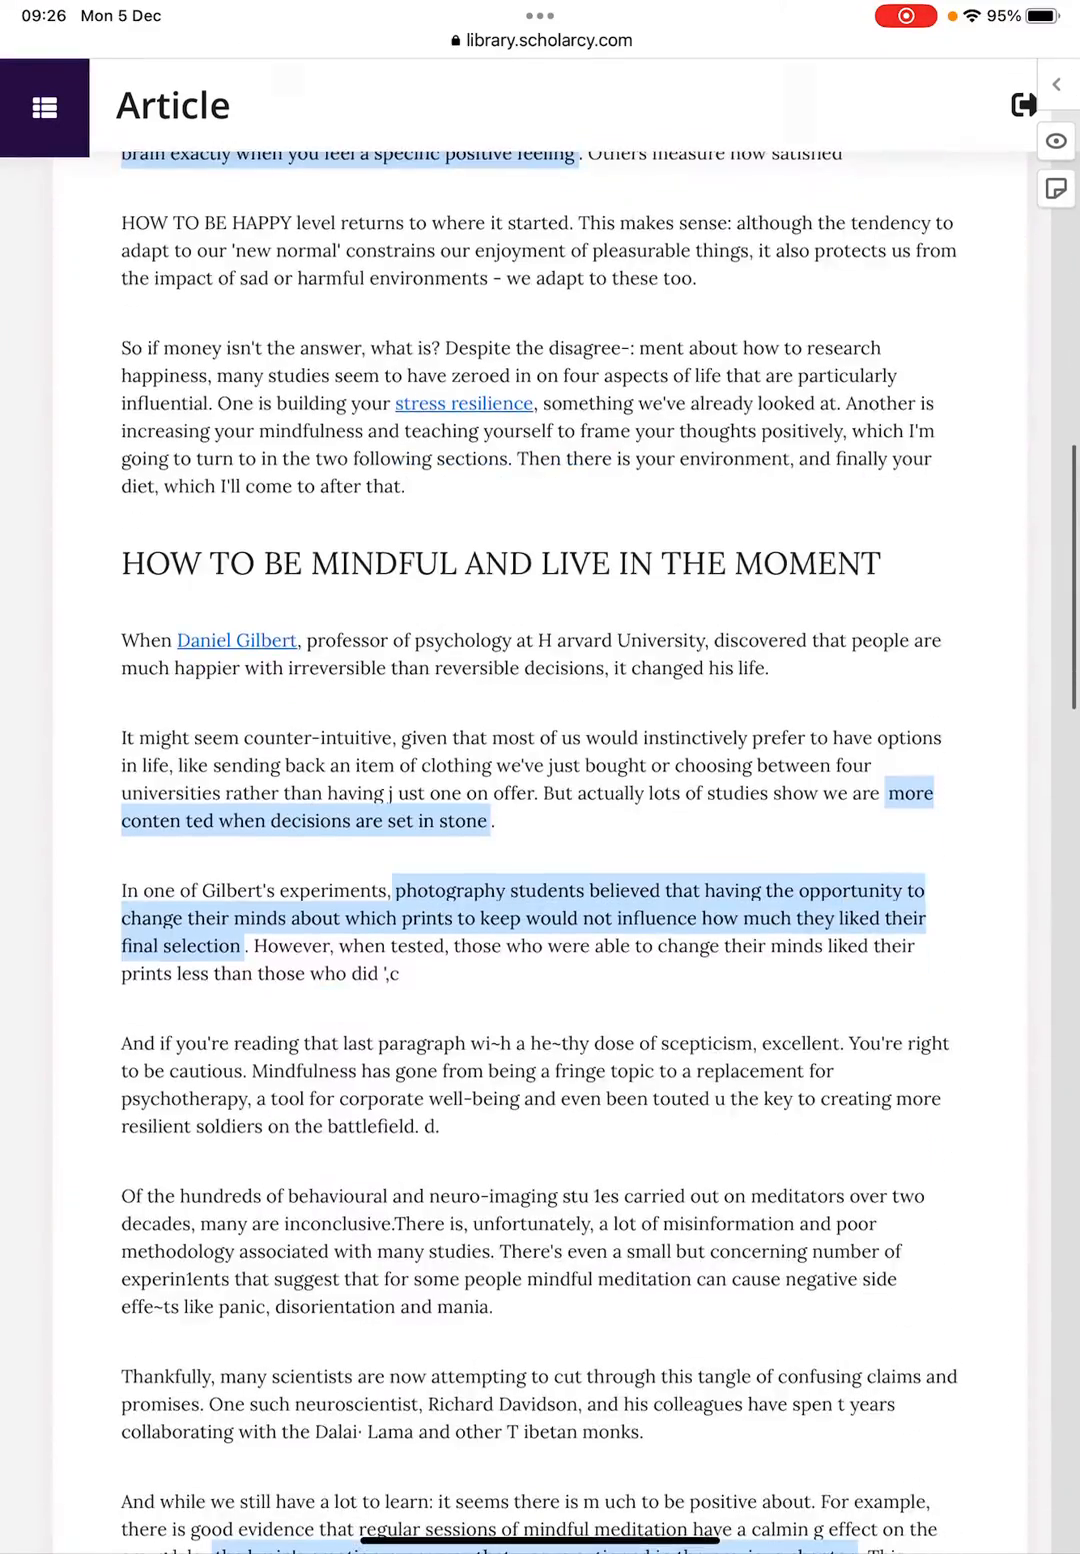
scroll(down, 3)
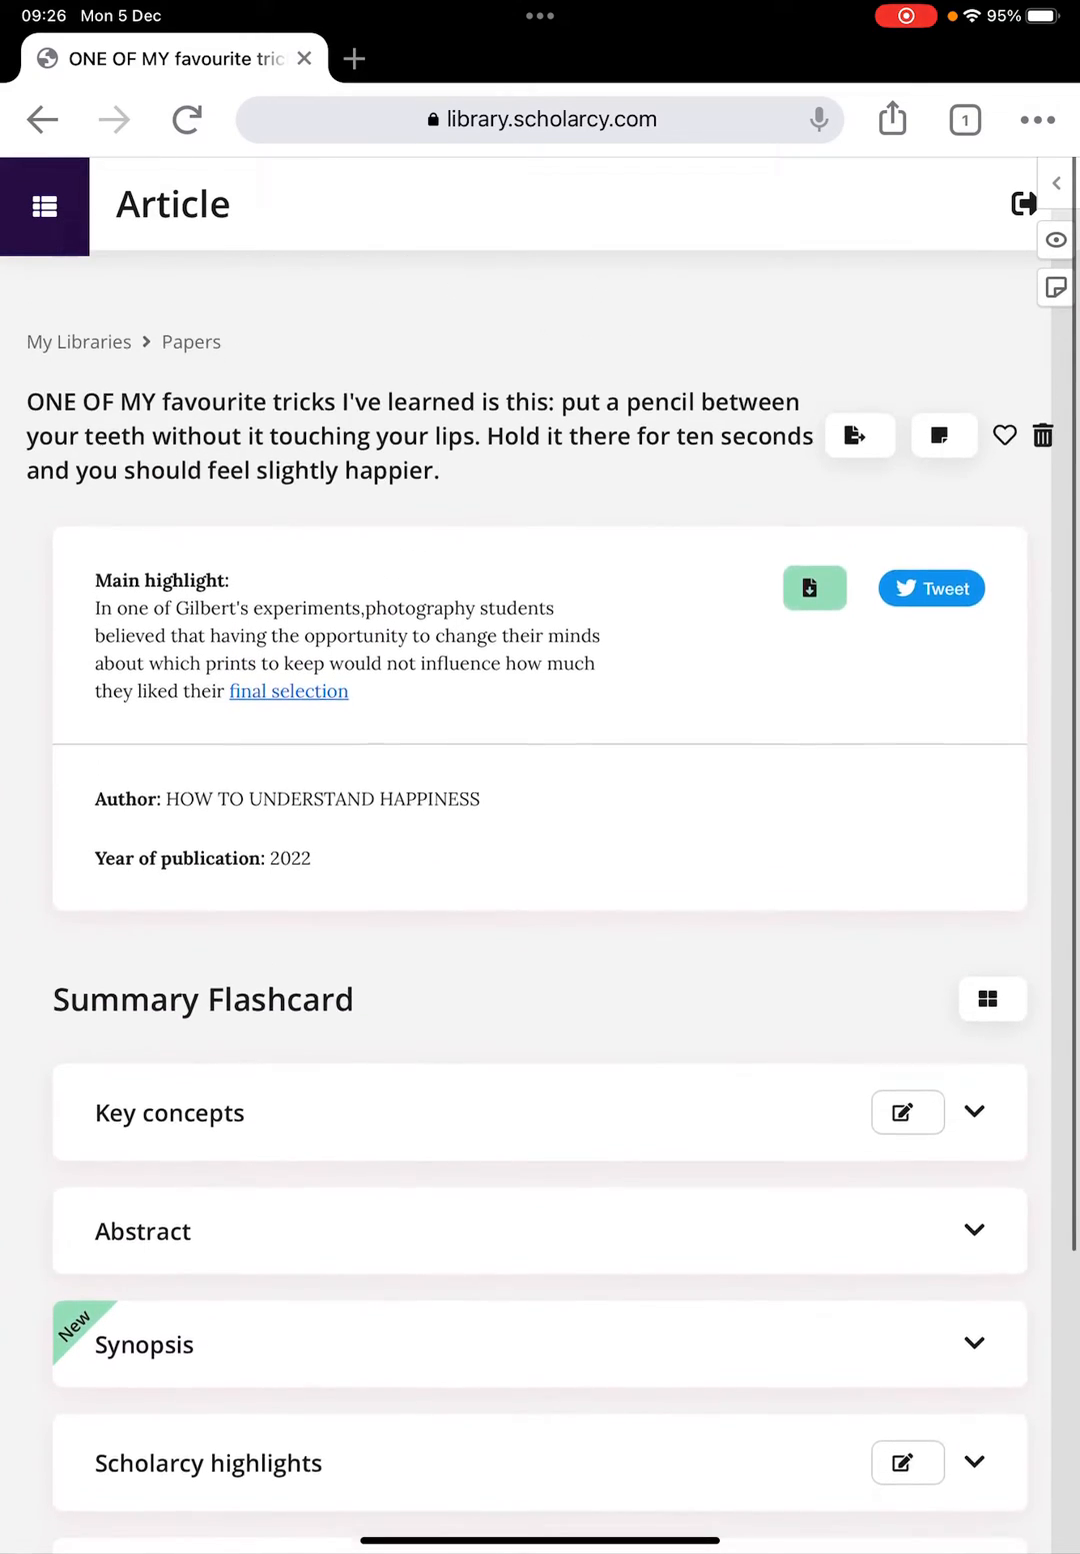
scroll(down, 3)
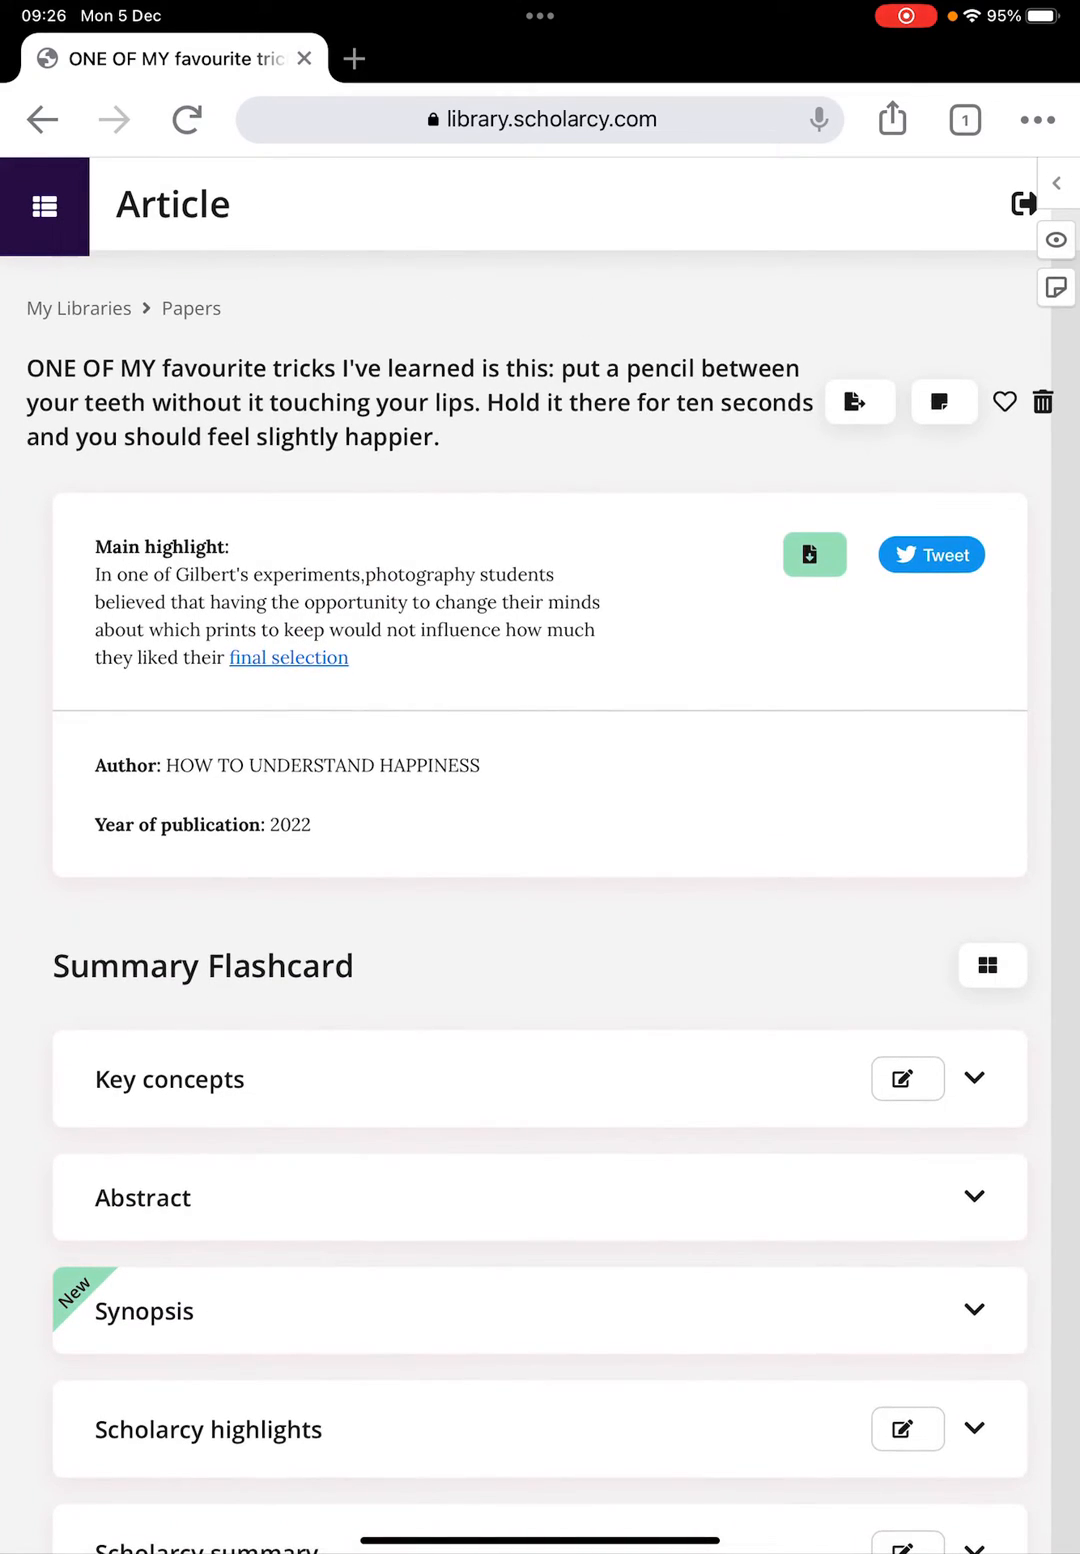